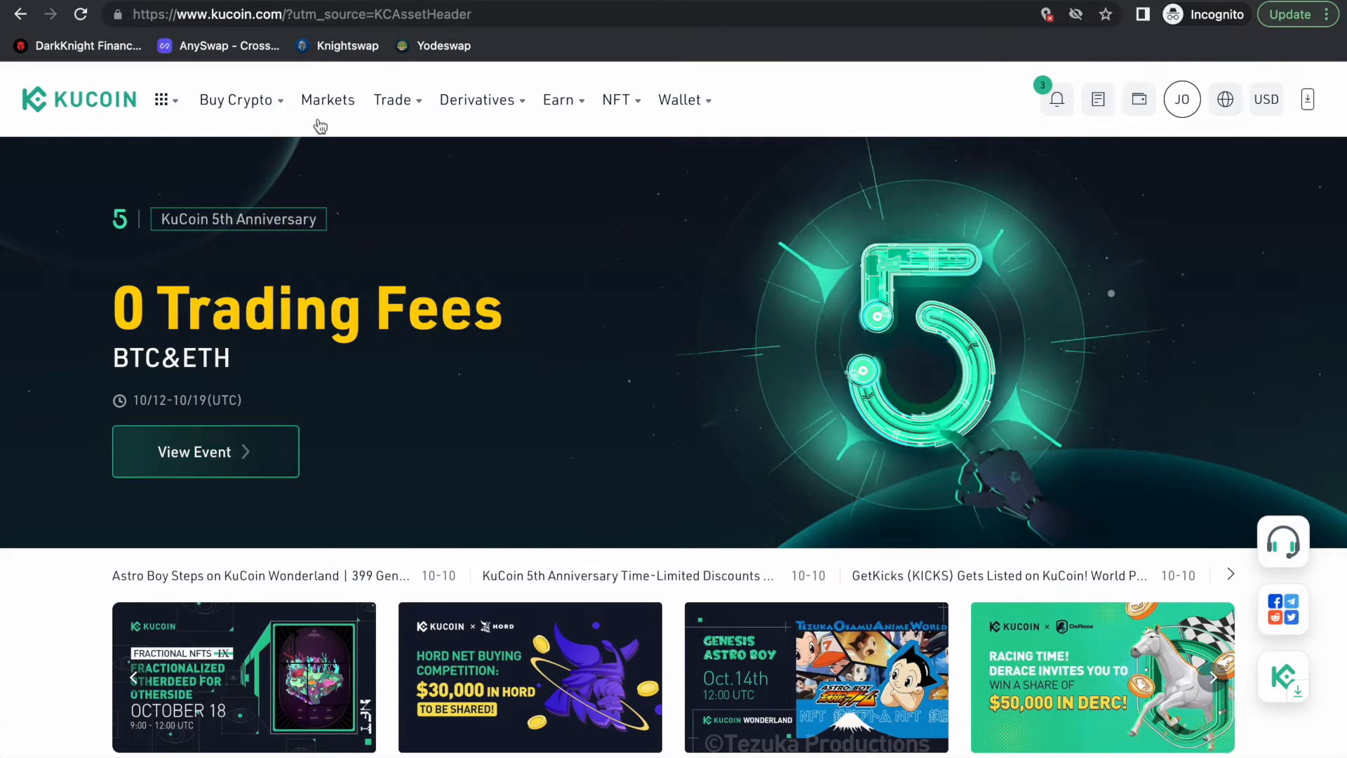
pyautogui.moveTo(295, 174)
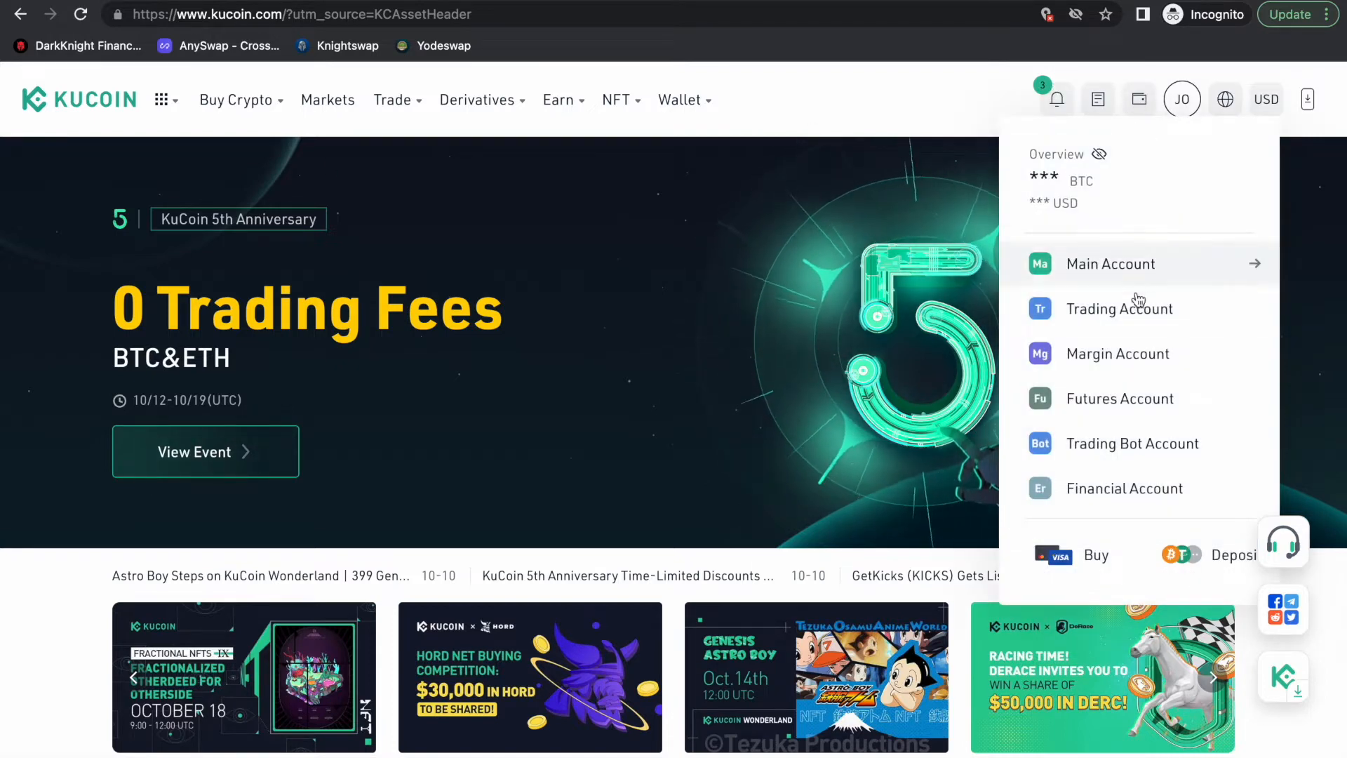
pyautogui.moveTo(1120, 309)
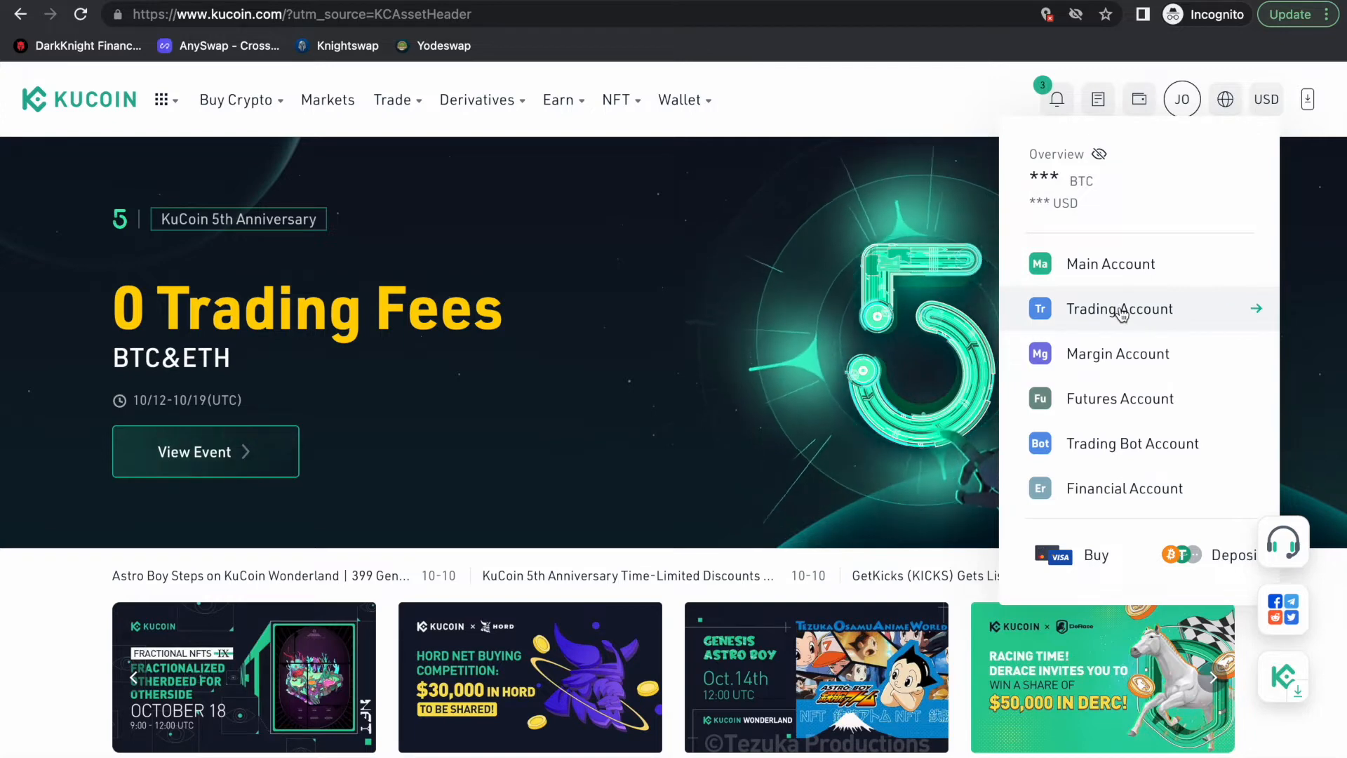
# - Check the Trading Account's USDT balance, then bring up the Withdraw Crypto form for USDT
pyautogui.click(1120, 309)
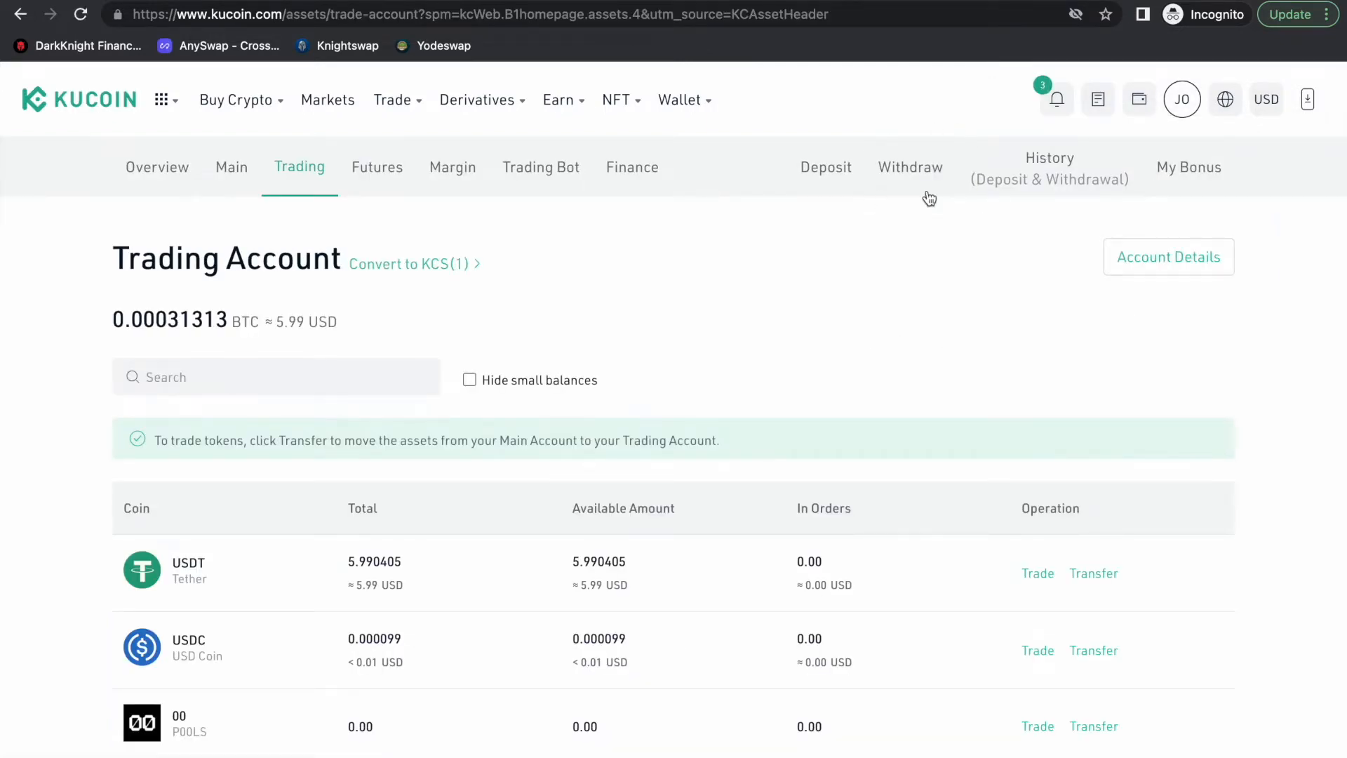
pyautogui.click(910, 167)
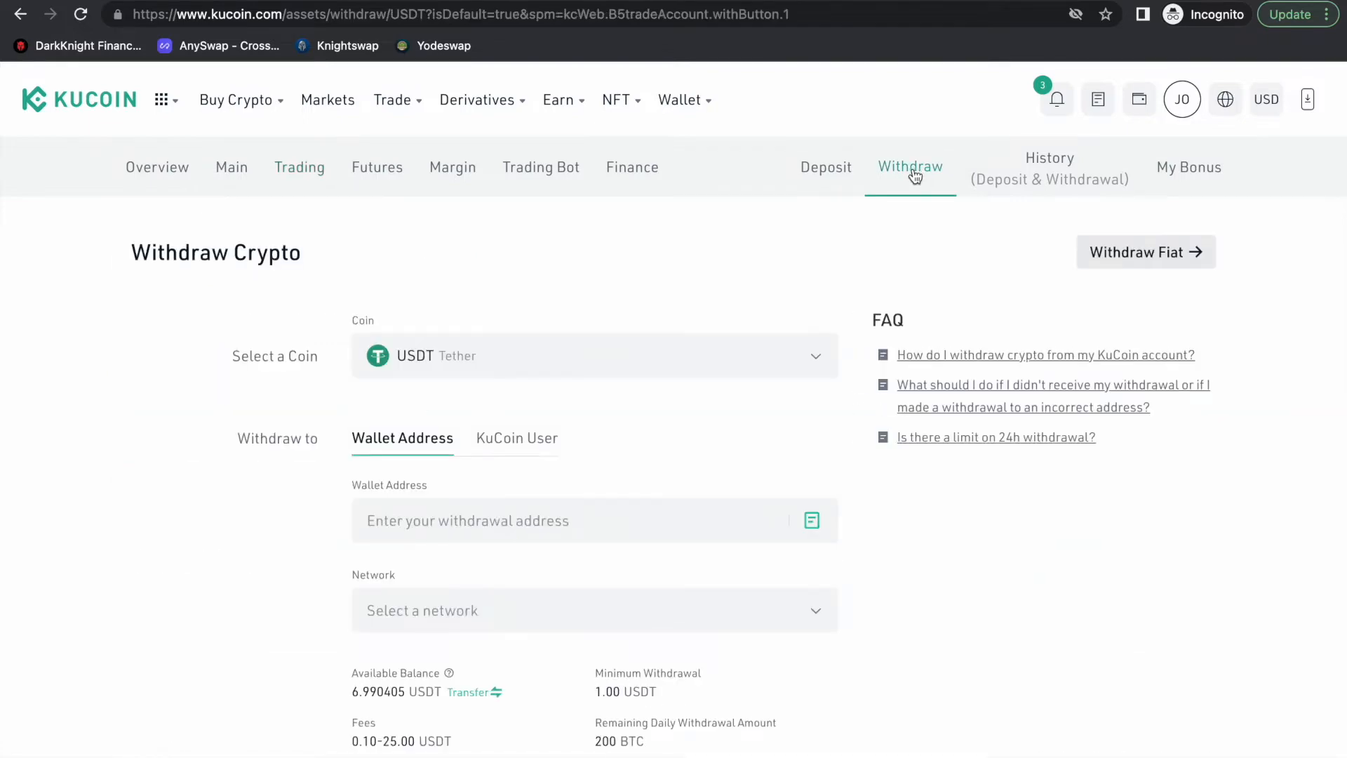
pyautogui.moveTo(648, 365)
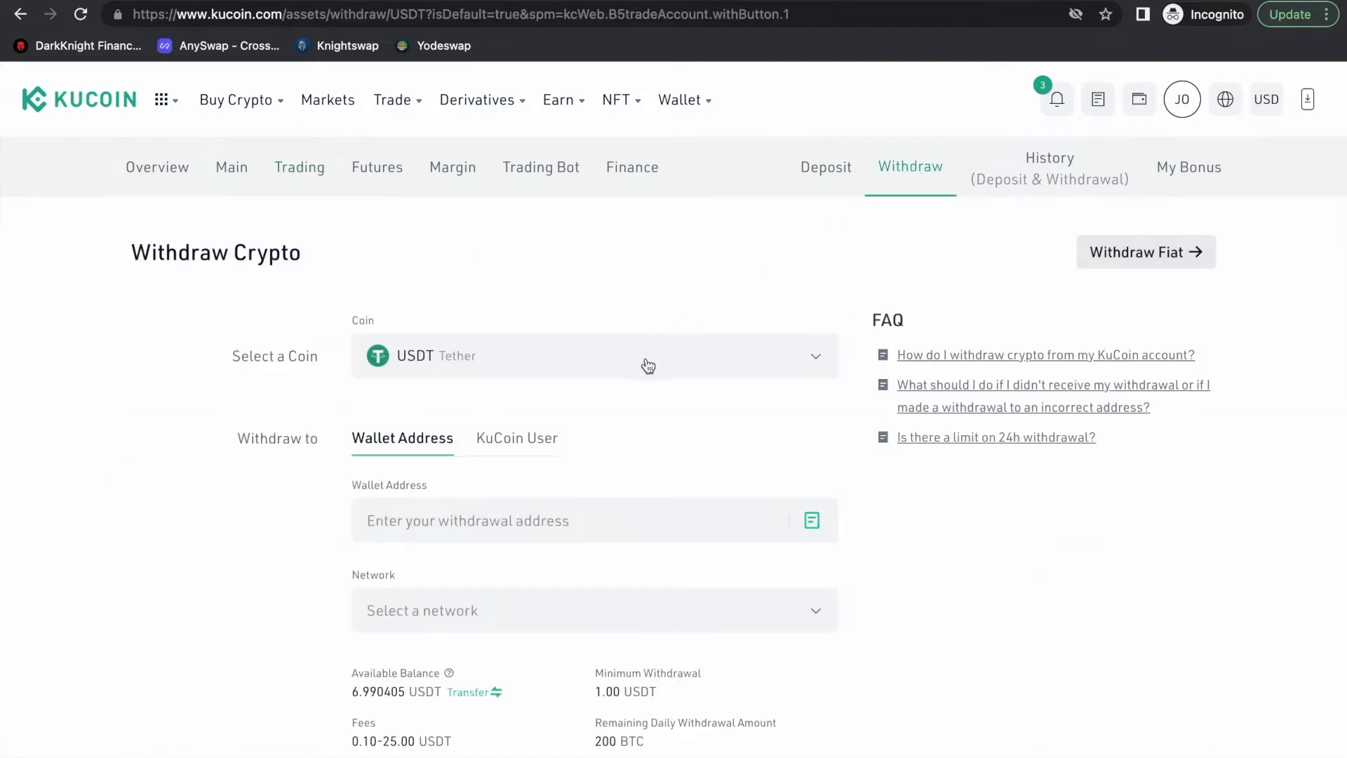
pyautogui.click(648, 356)
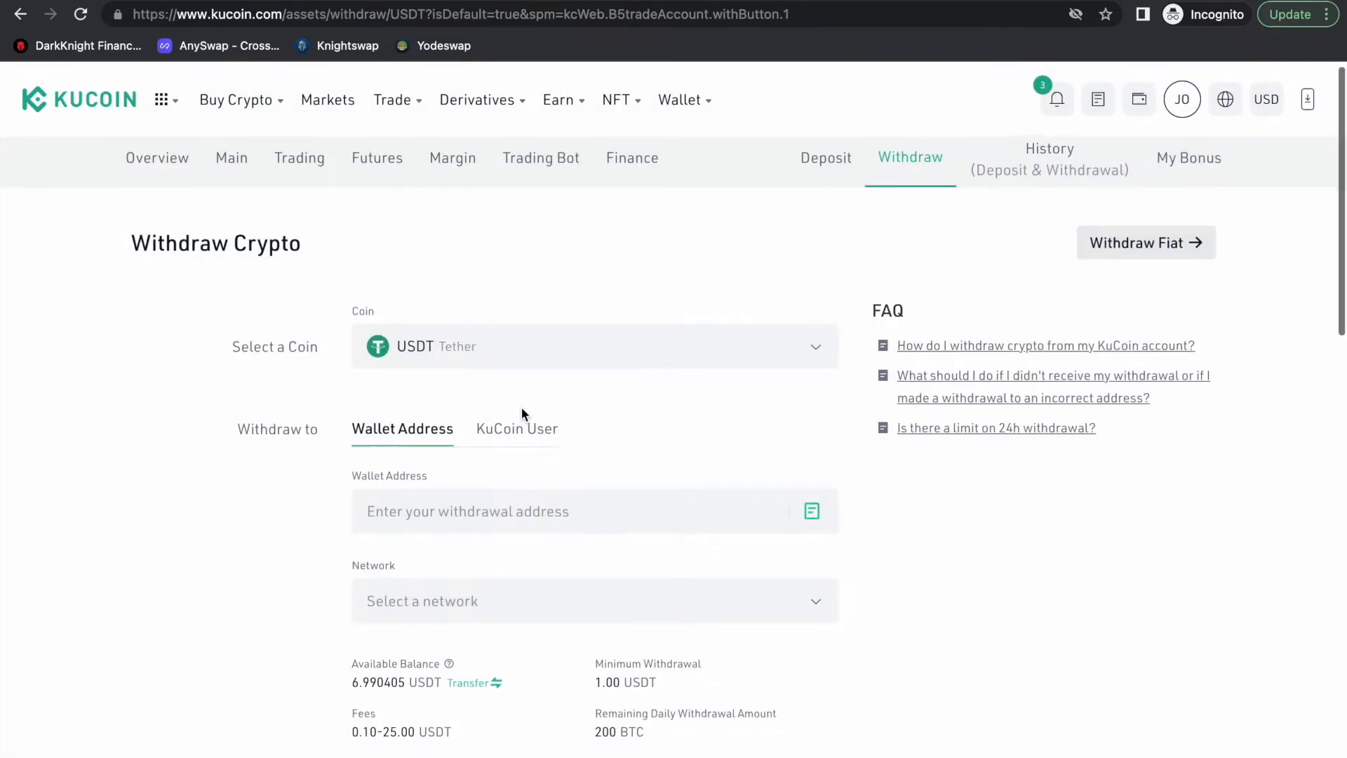
pyautogui.scroll(-3)
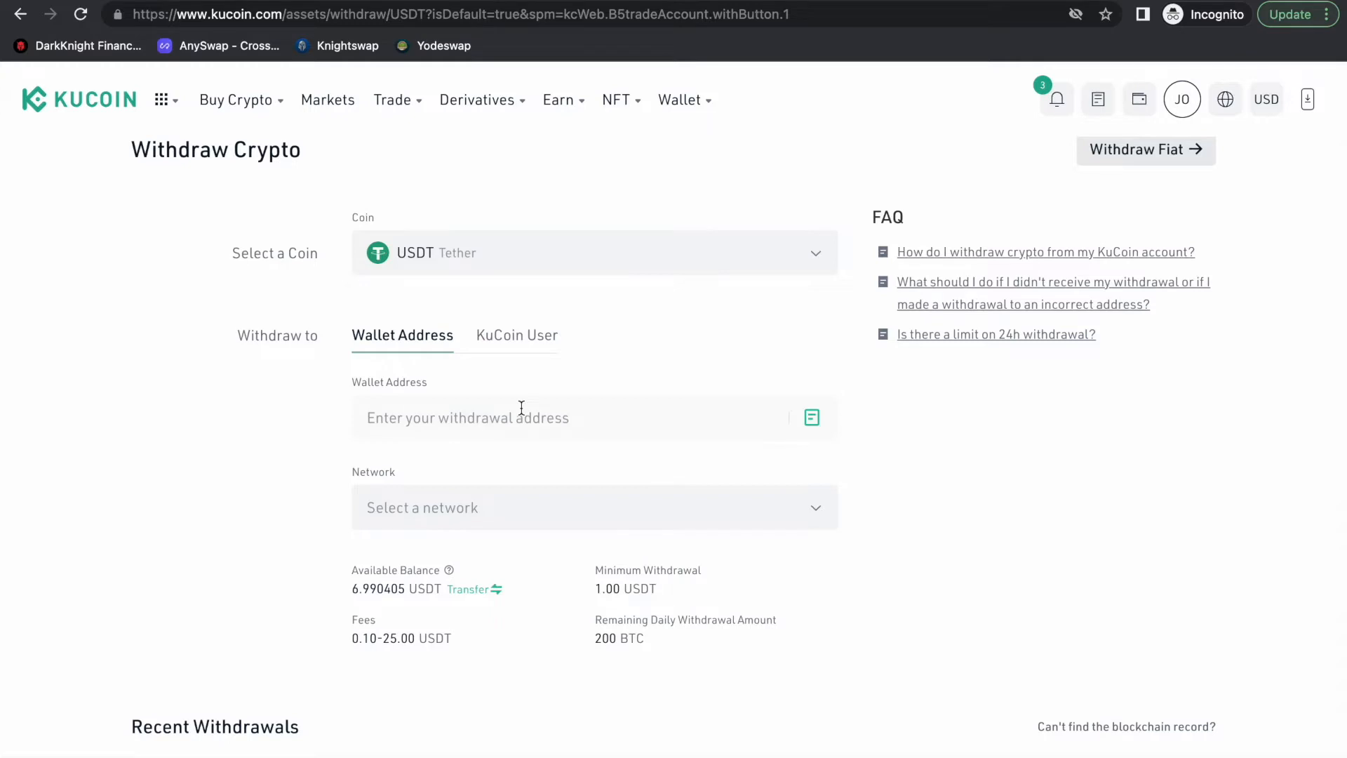
pyautogui.moveTo(528, 519)
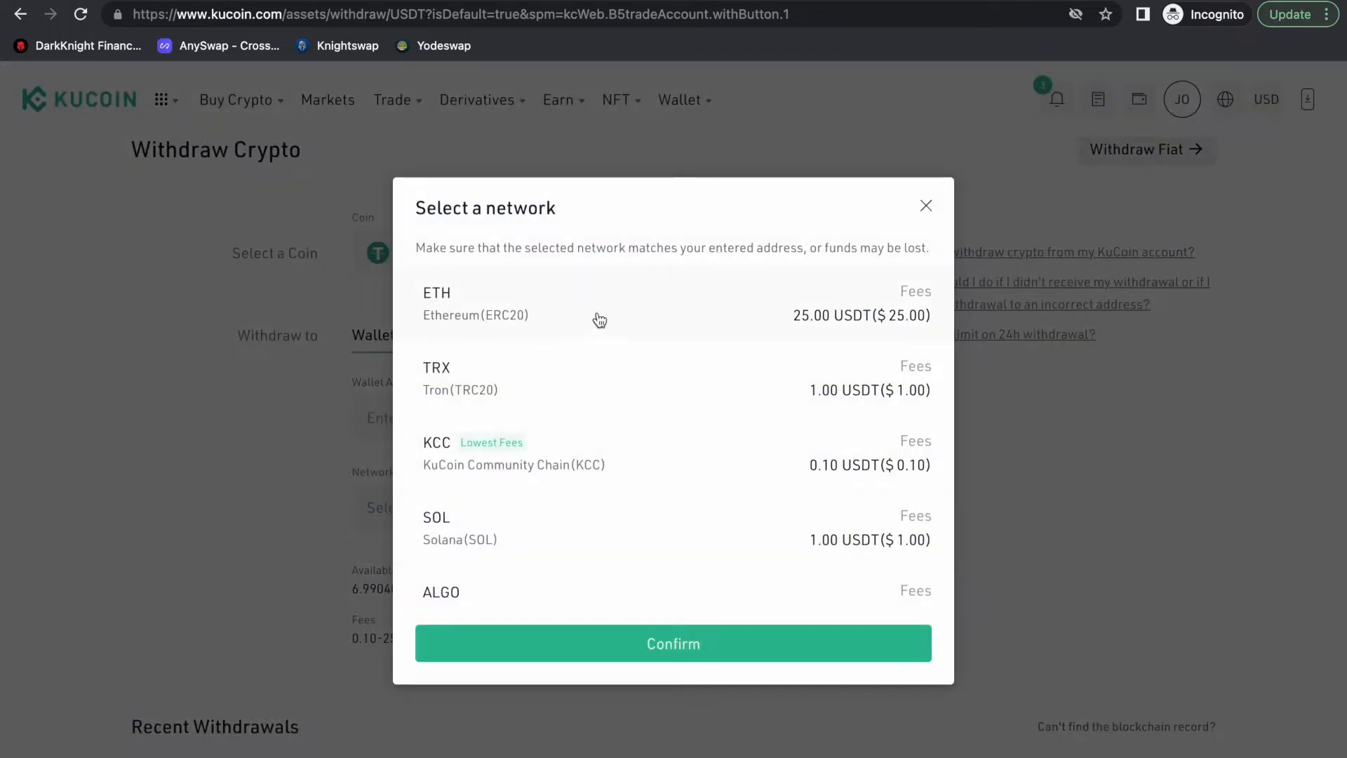
pyautogui.moveTo(797, 321)
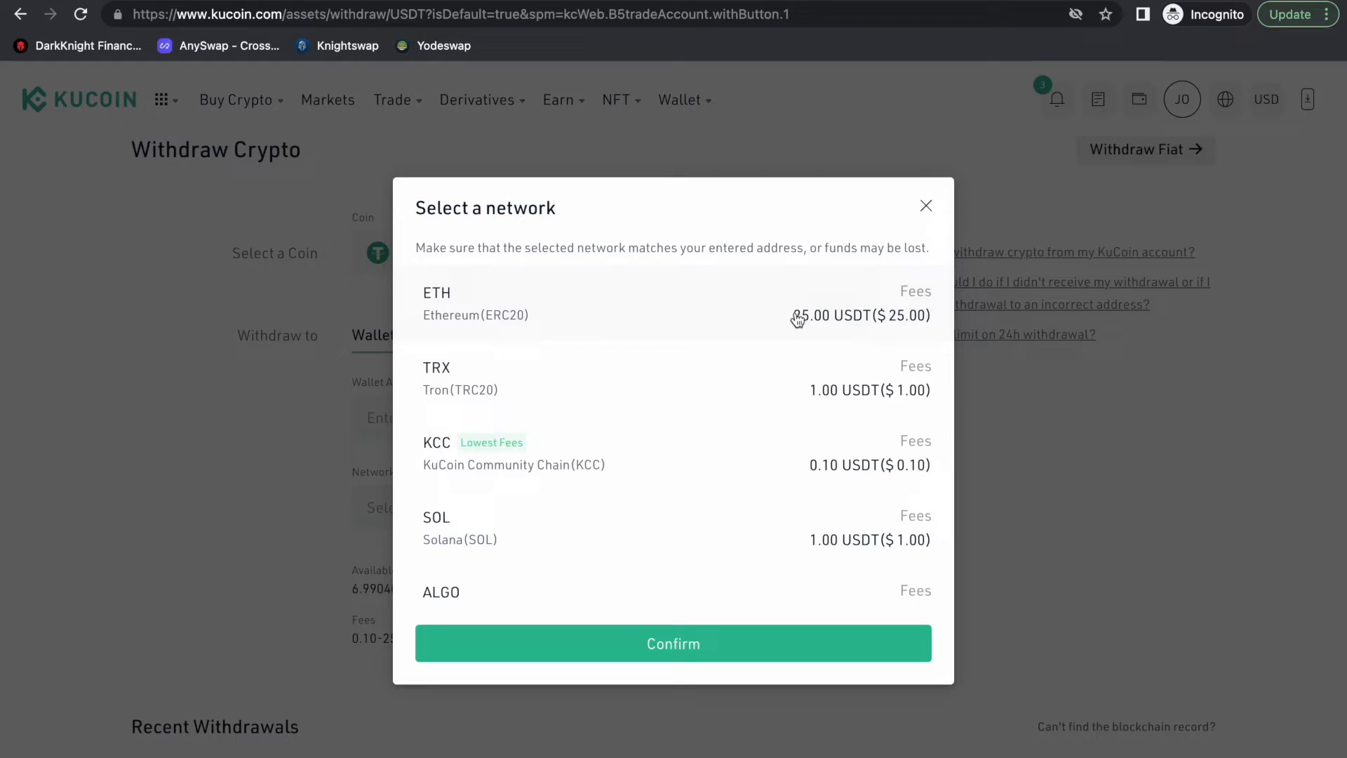
pyautogui.moveTo(559, 388)
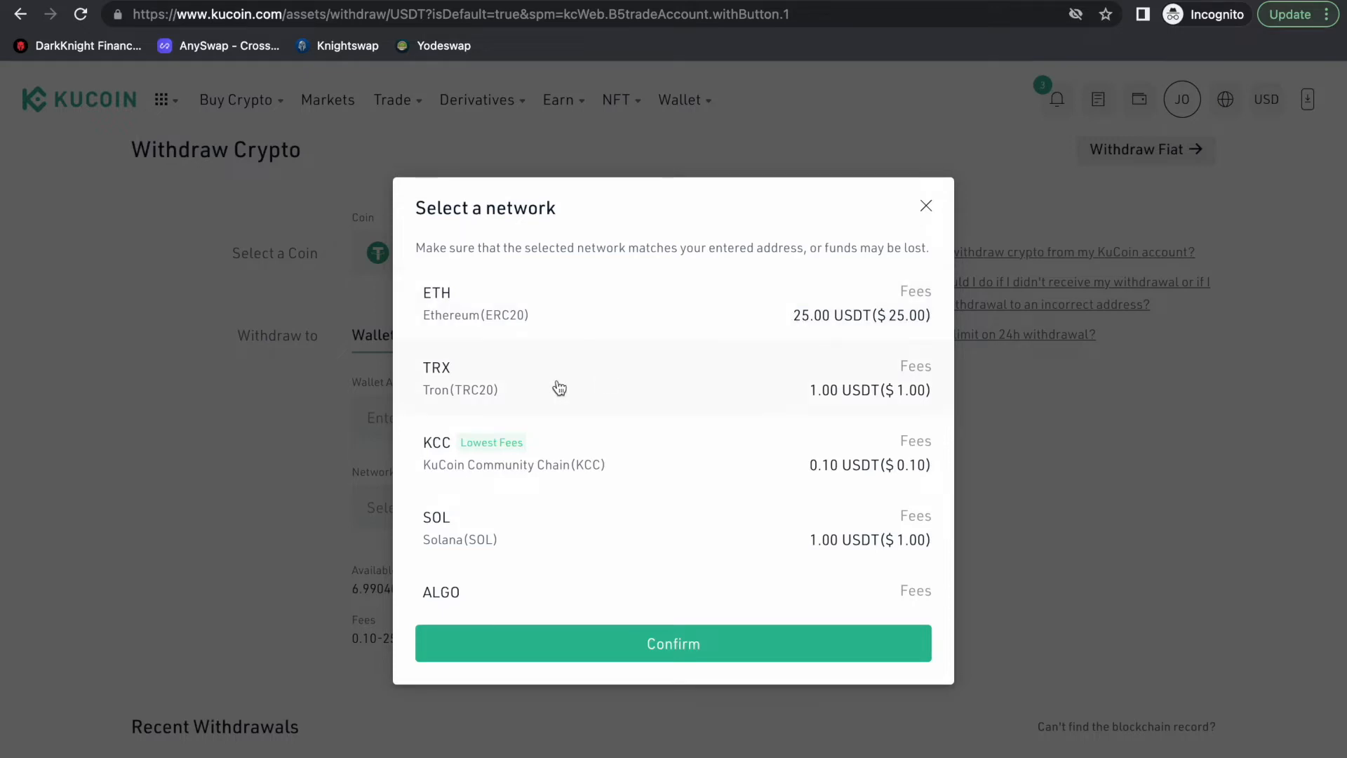
pyautogui.moveTo(521, 402)
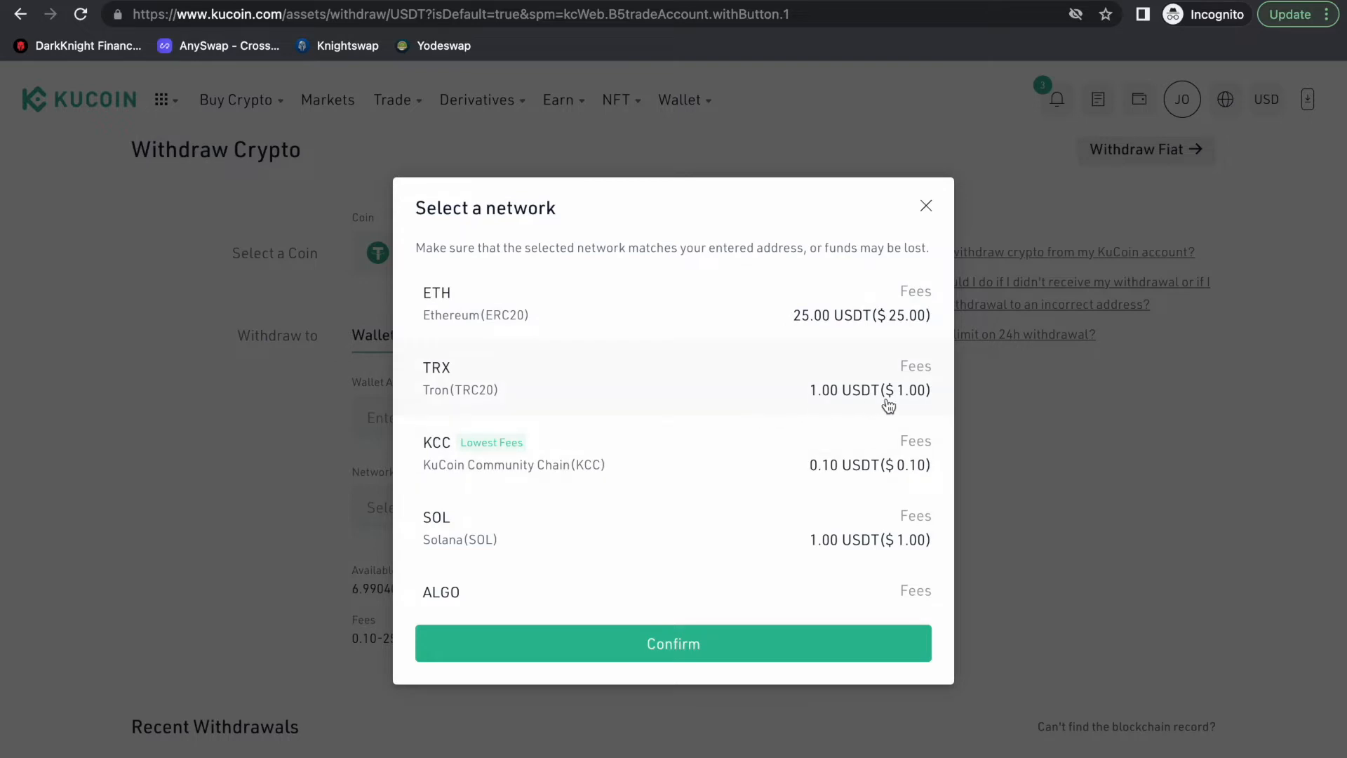
pyautogui.moveTo(771, 379)
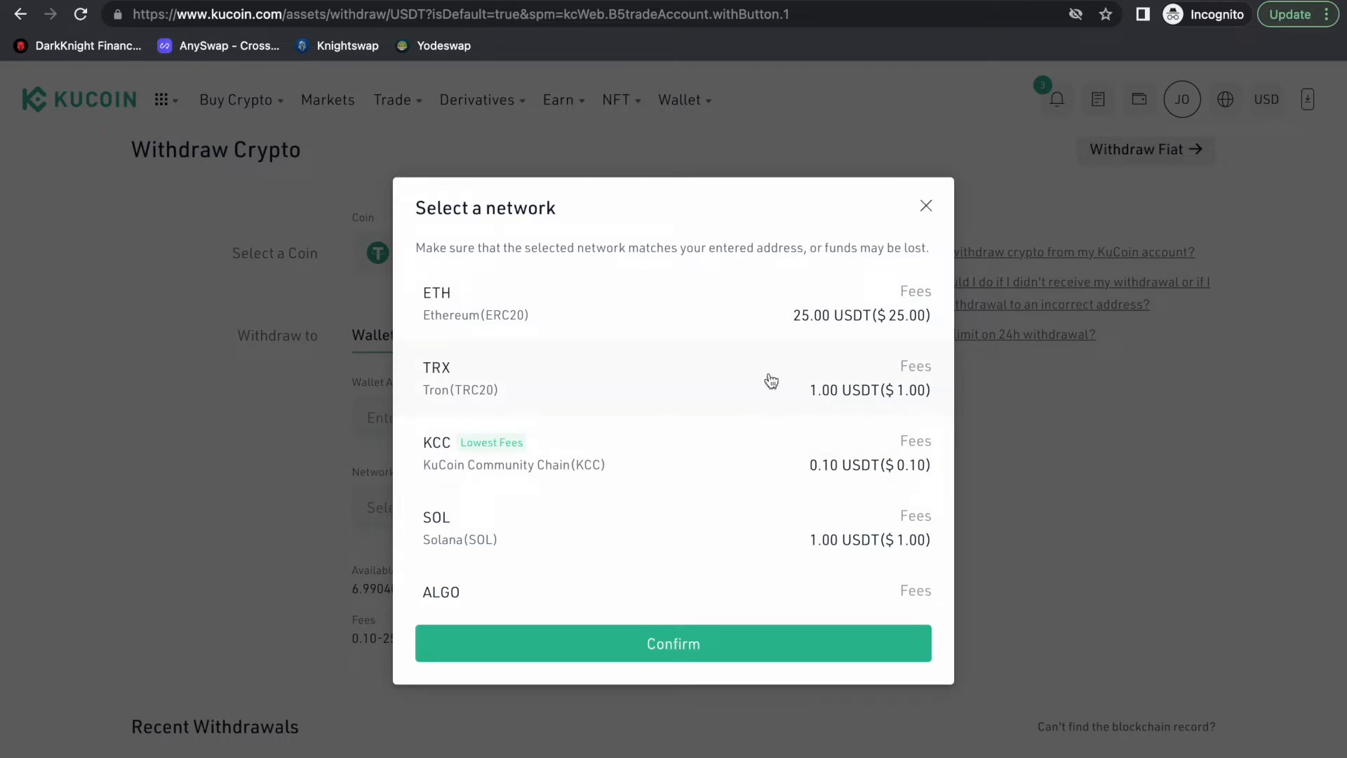
pyautogui.moveTo(759, 382)
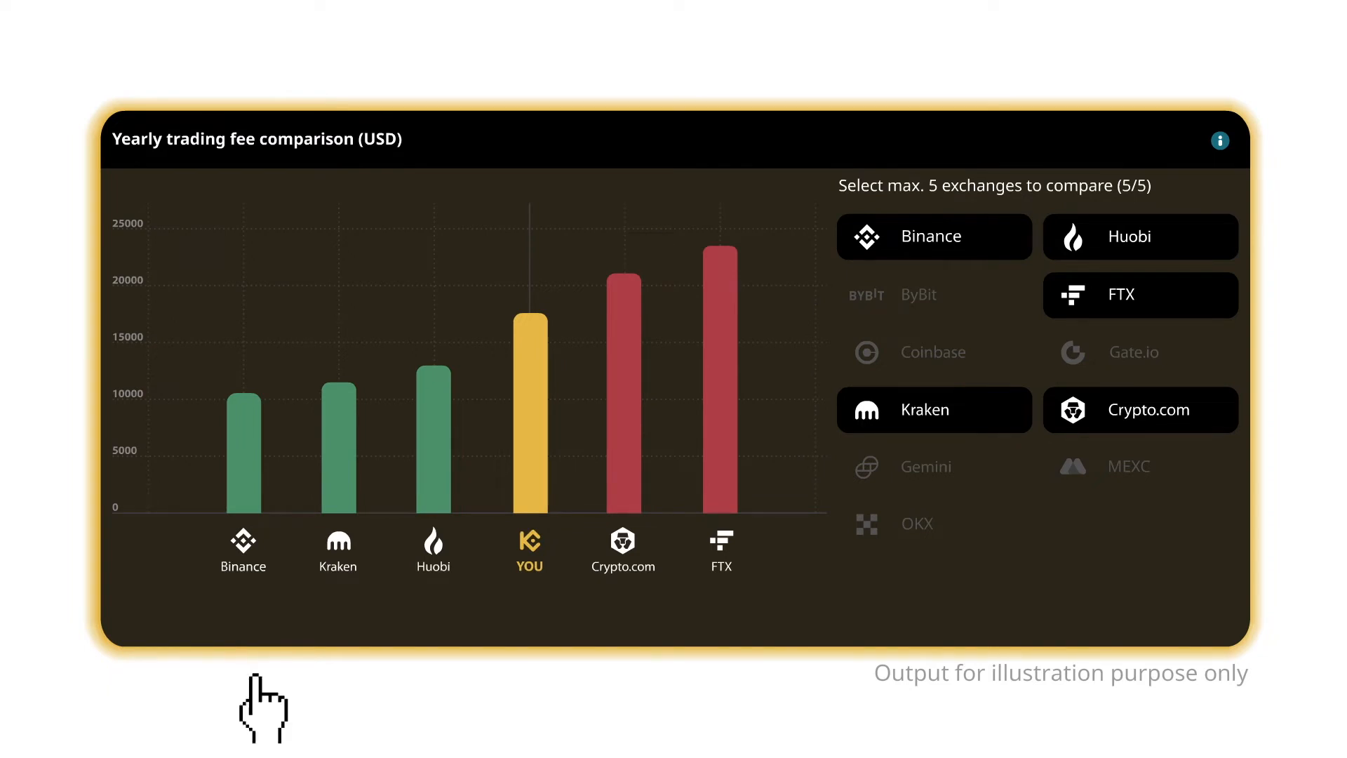
pyautogui.moveTo(244, 456)
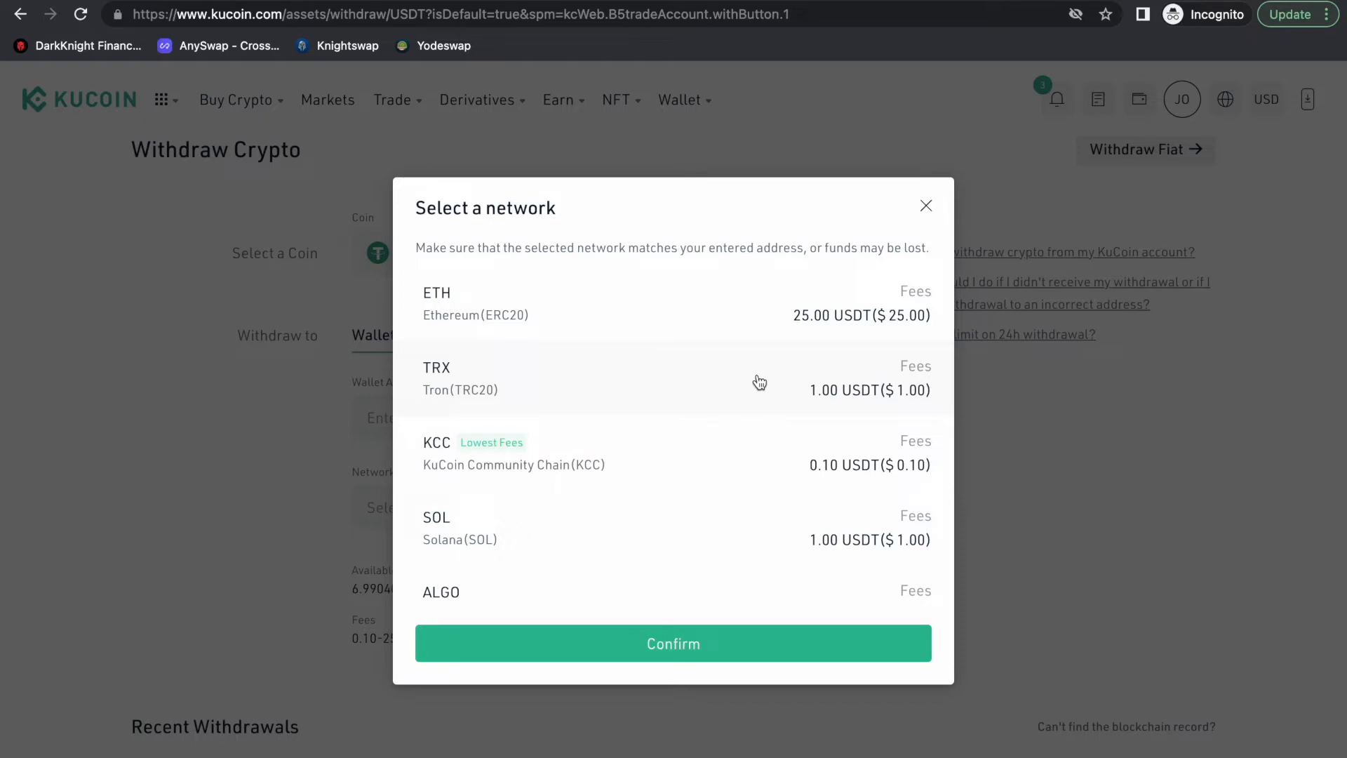
pyautogui.write('https://www.binance.com/en')
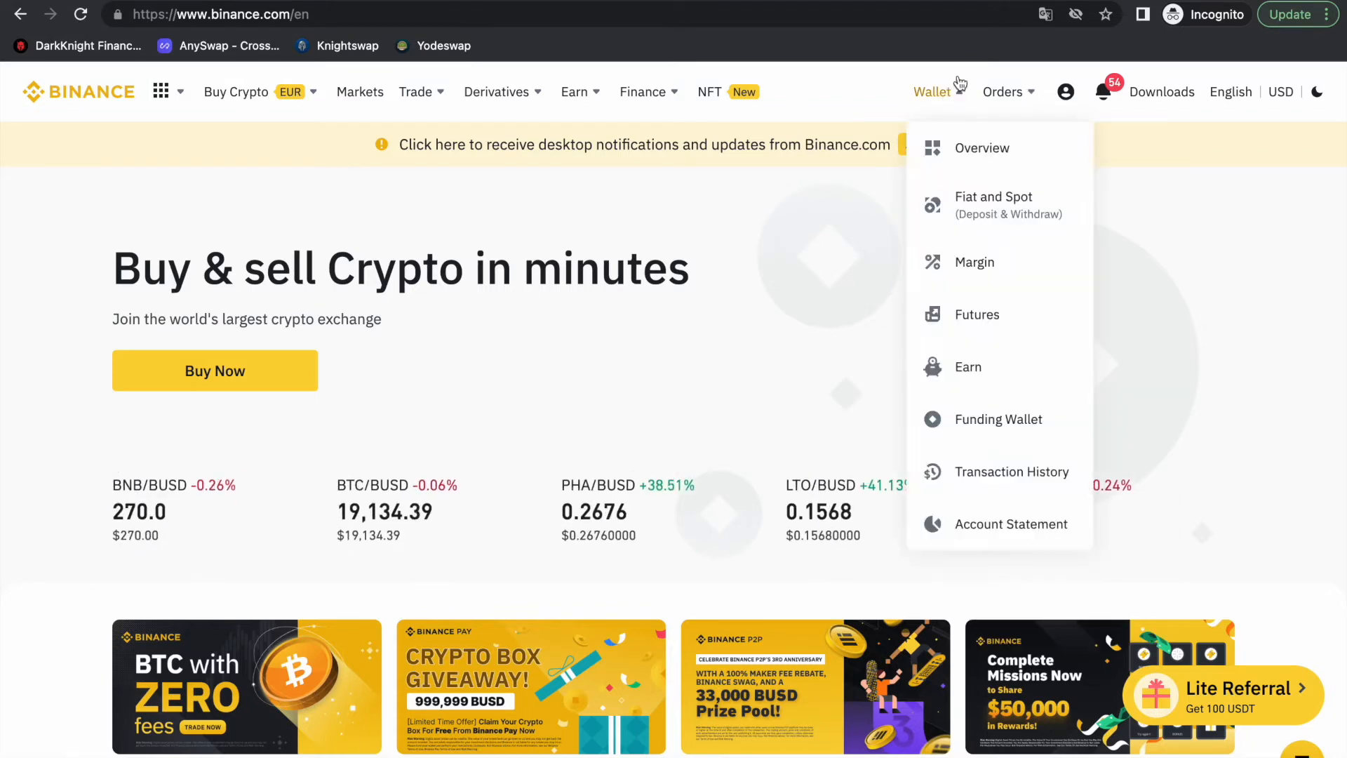
# - Open the Fiat and Spot balances and start a deposit on the USDT row
pyautogui.click(983, 148)
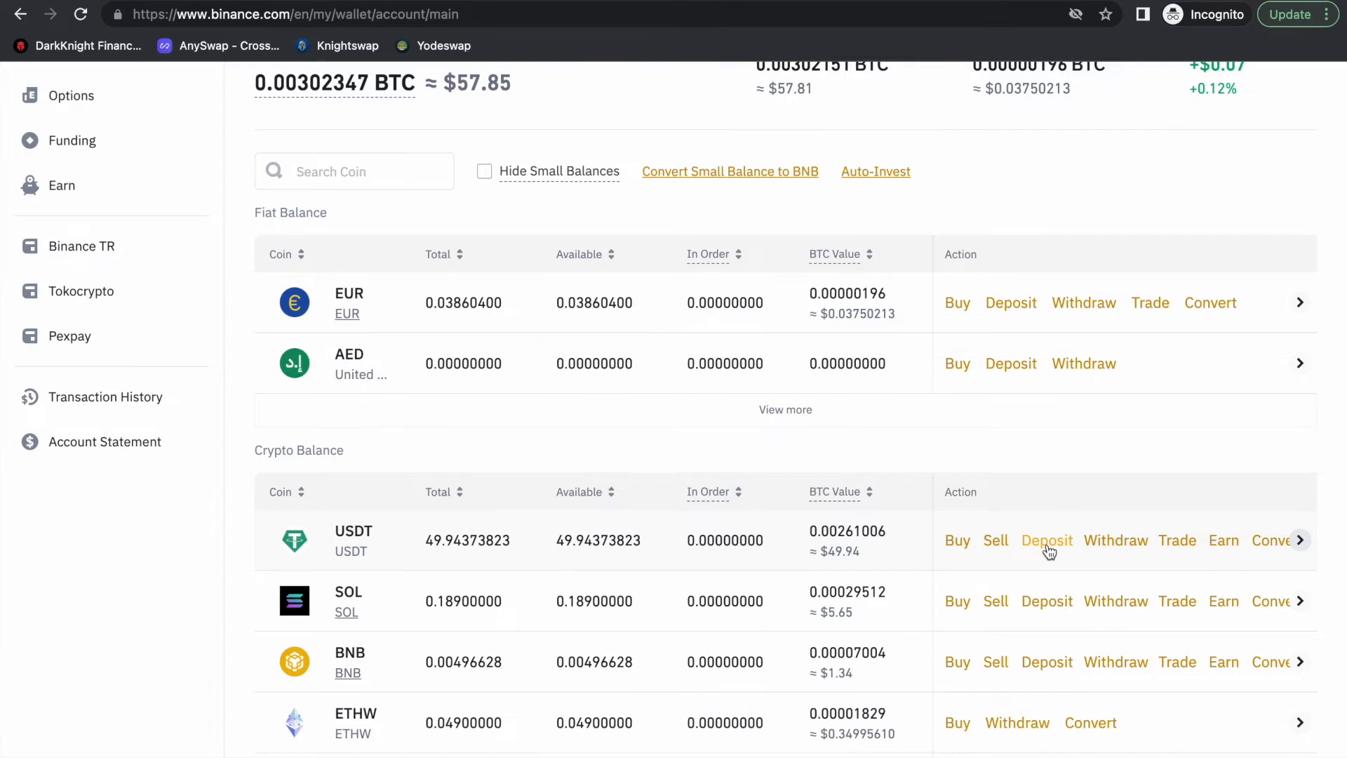
pyautogui.click(1047, 539)
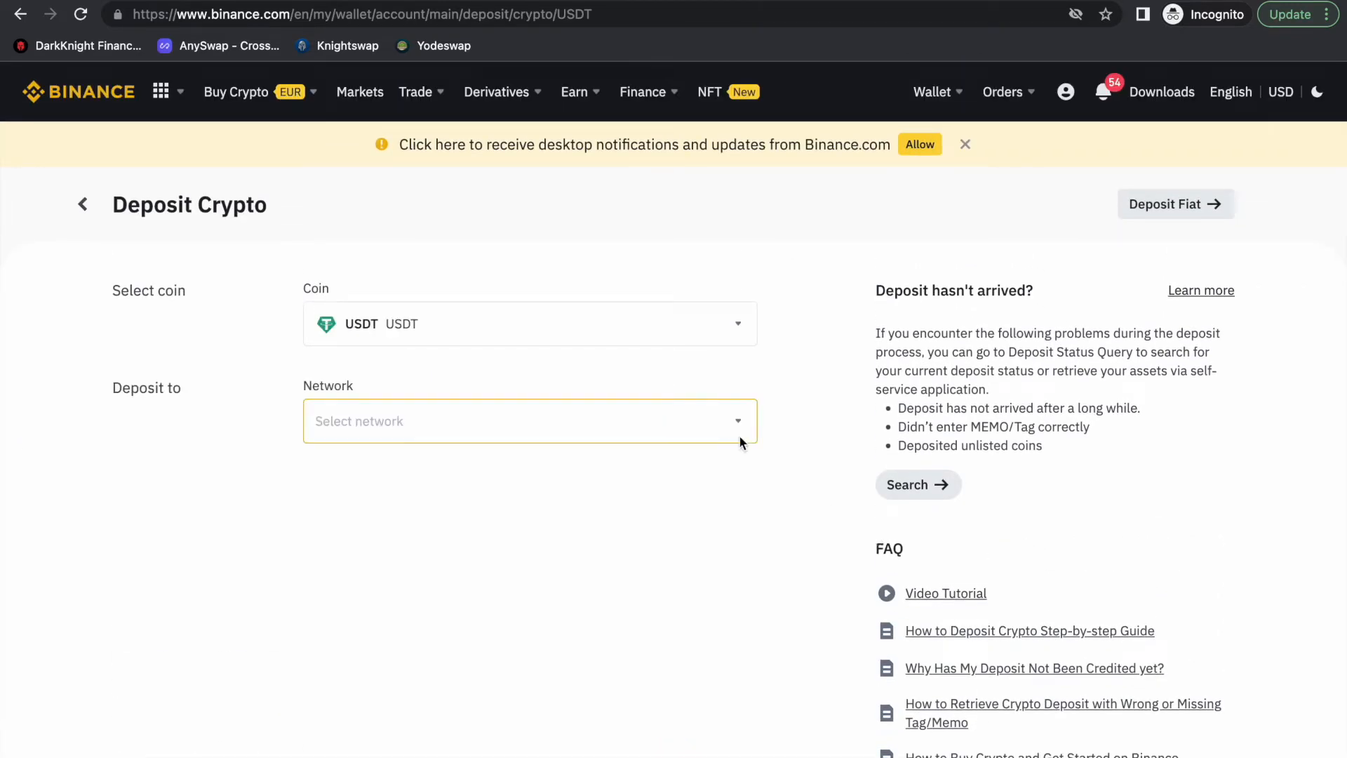
# - Choose TRX Tron (TRC20) as the USDT deposit network to reveal the address
pyautogui.click(529, 420)
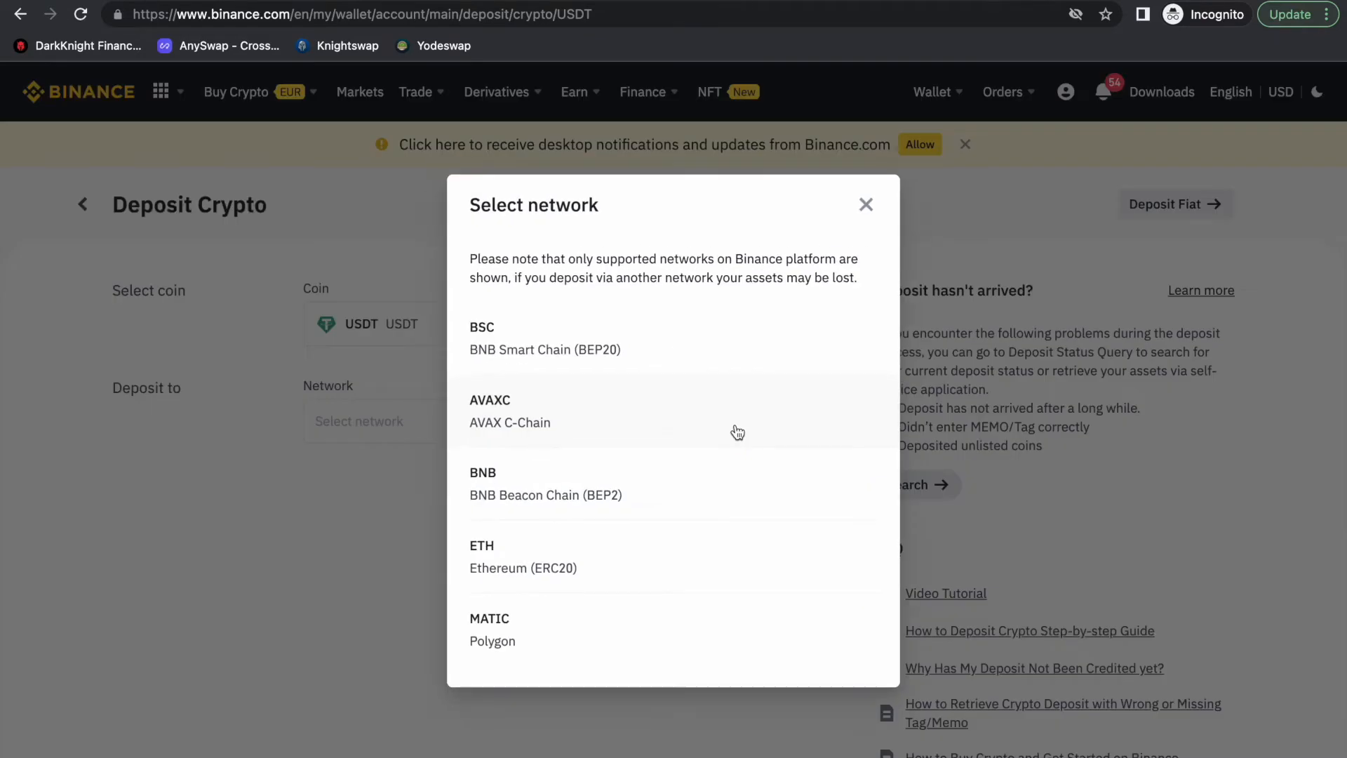
pyautogui.scroll(-3)
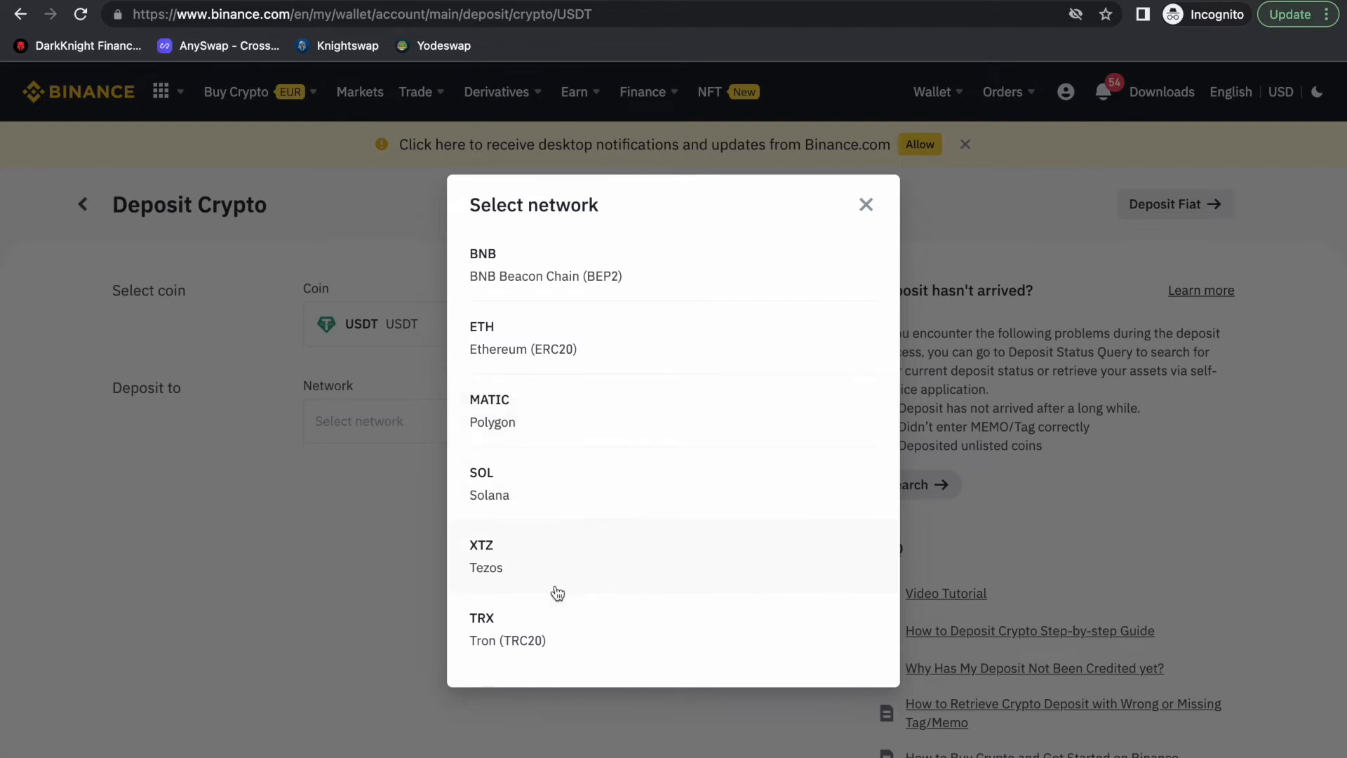
pyautogui.moveTo(575, 658)
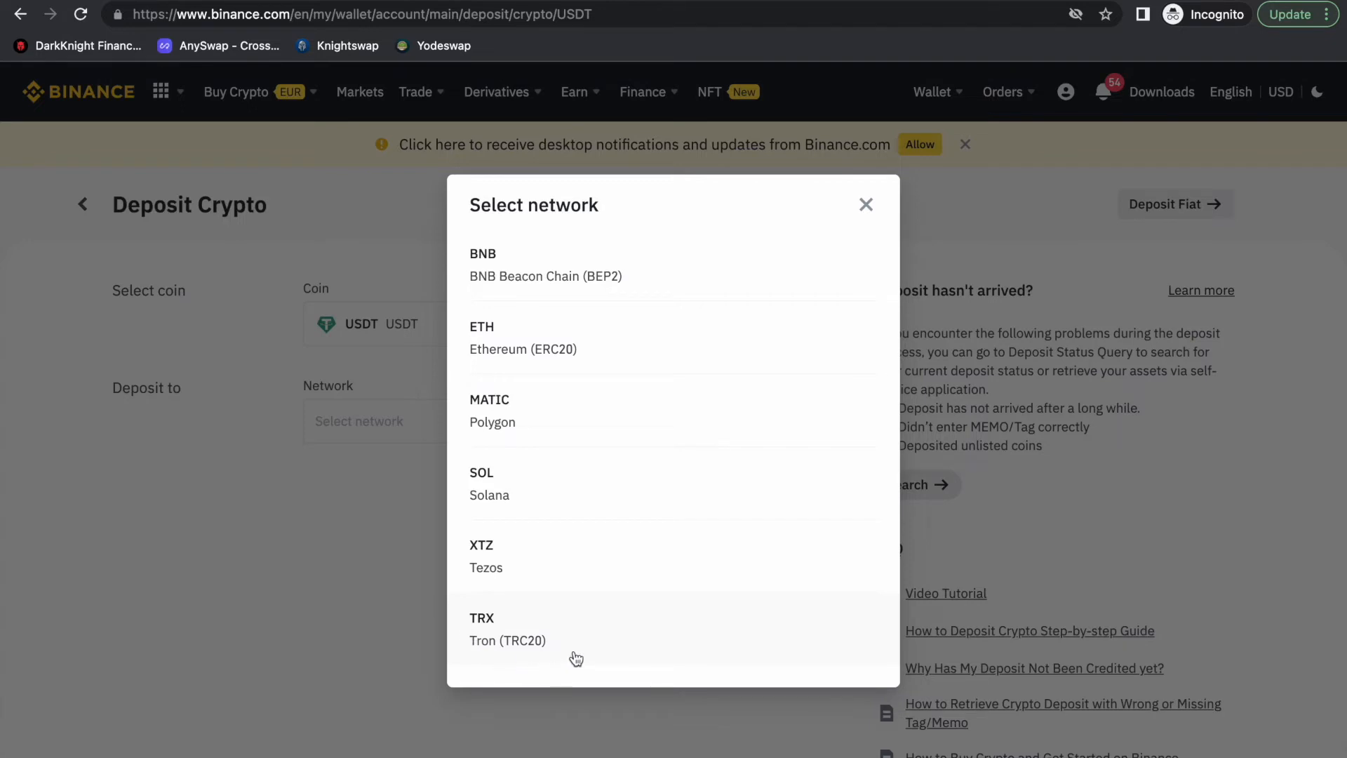
pyautogui.moveTo(576, 657)
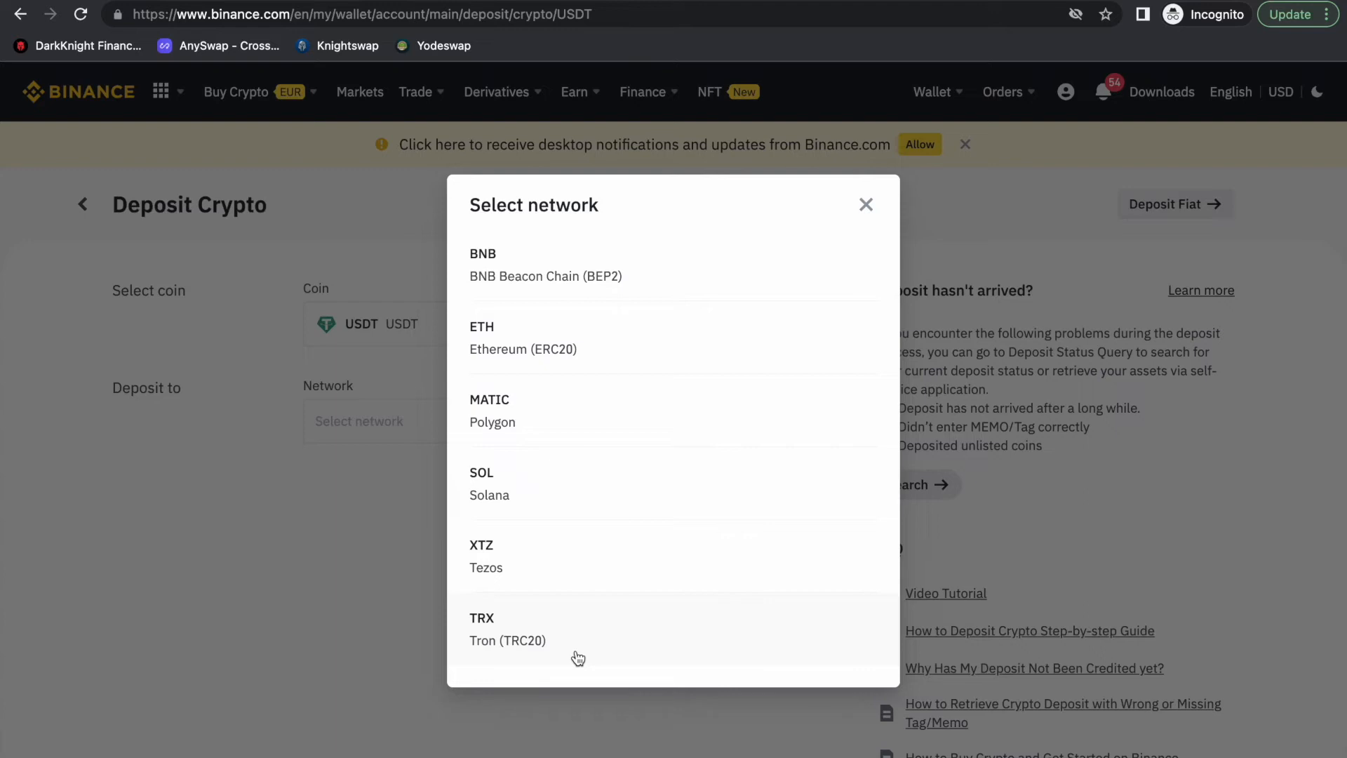
pyautogui.moveTo(547, 640)
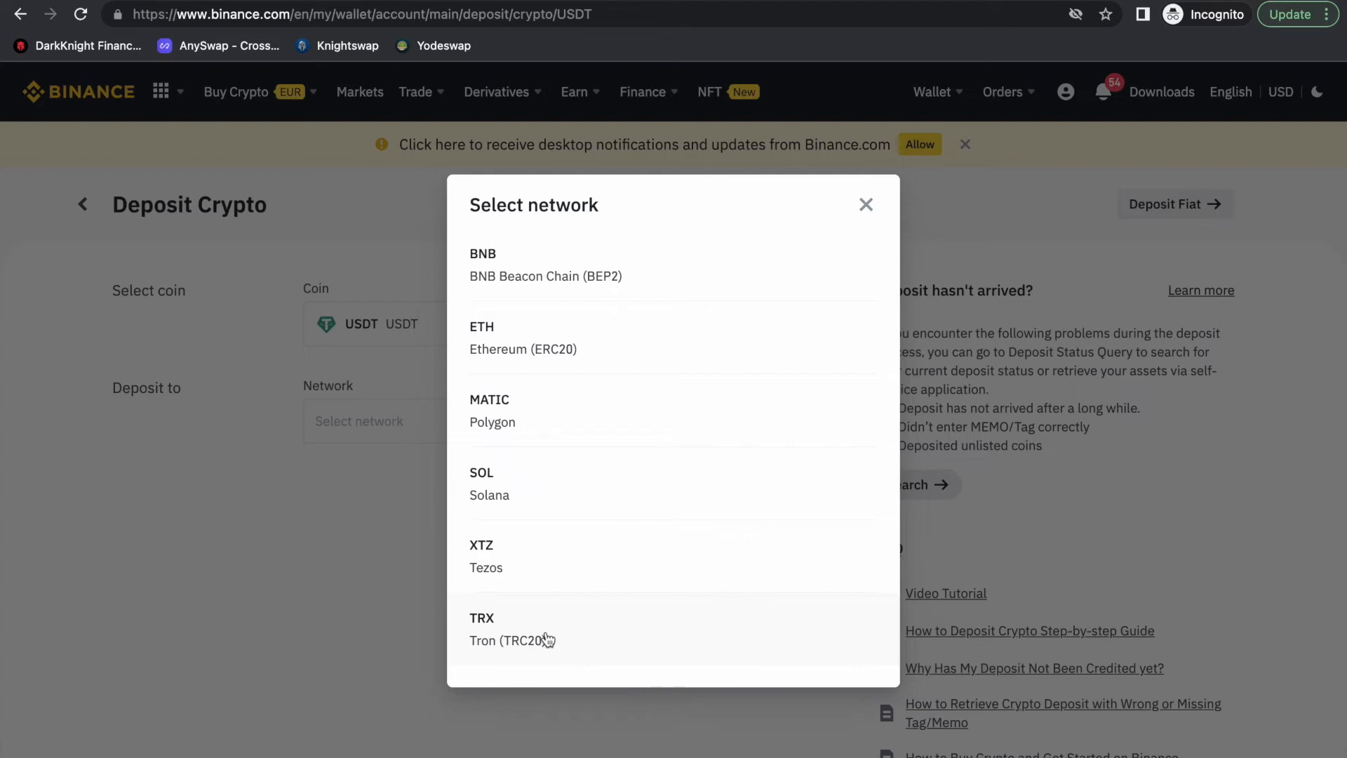
pyautogui.click(511, 629)
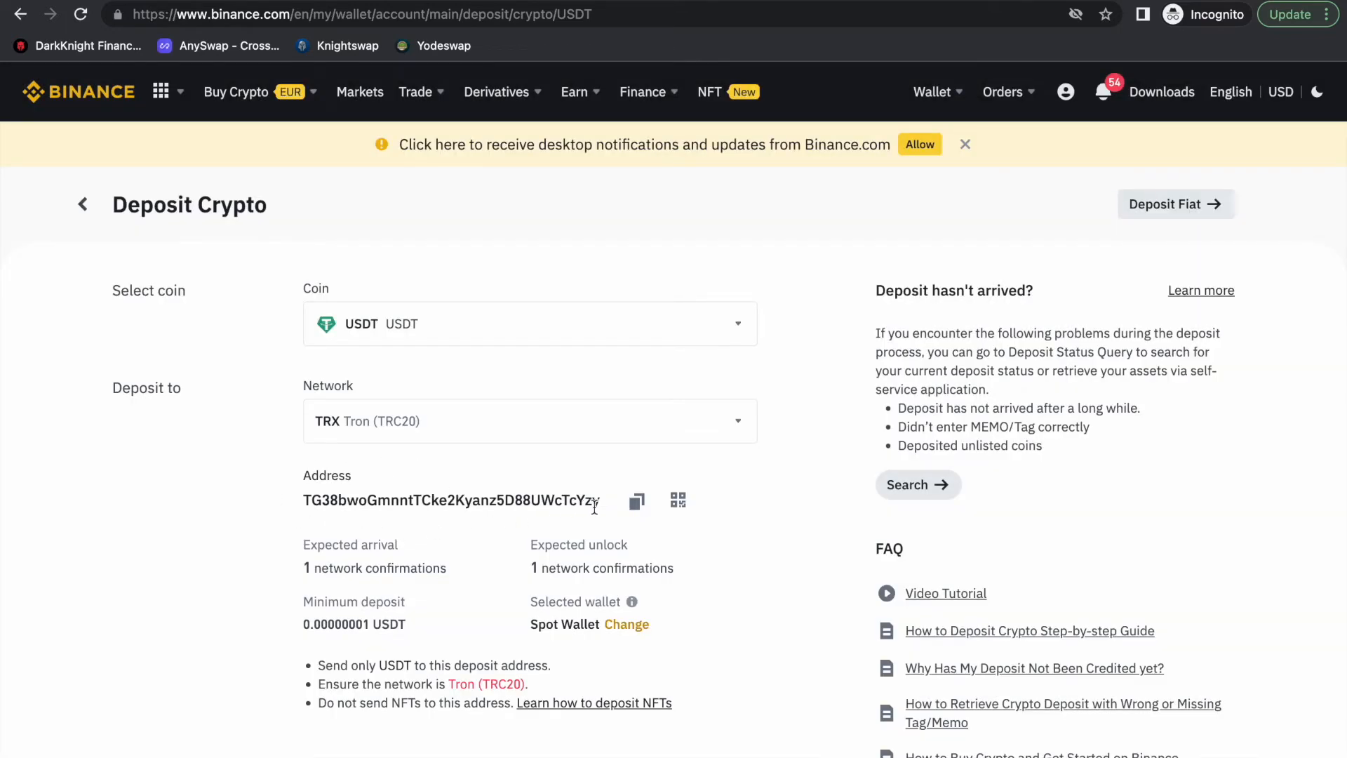
pyautogui.moveTo(454, 529)
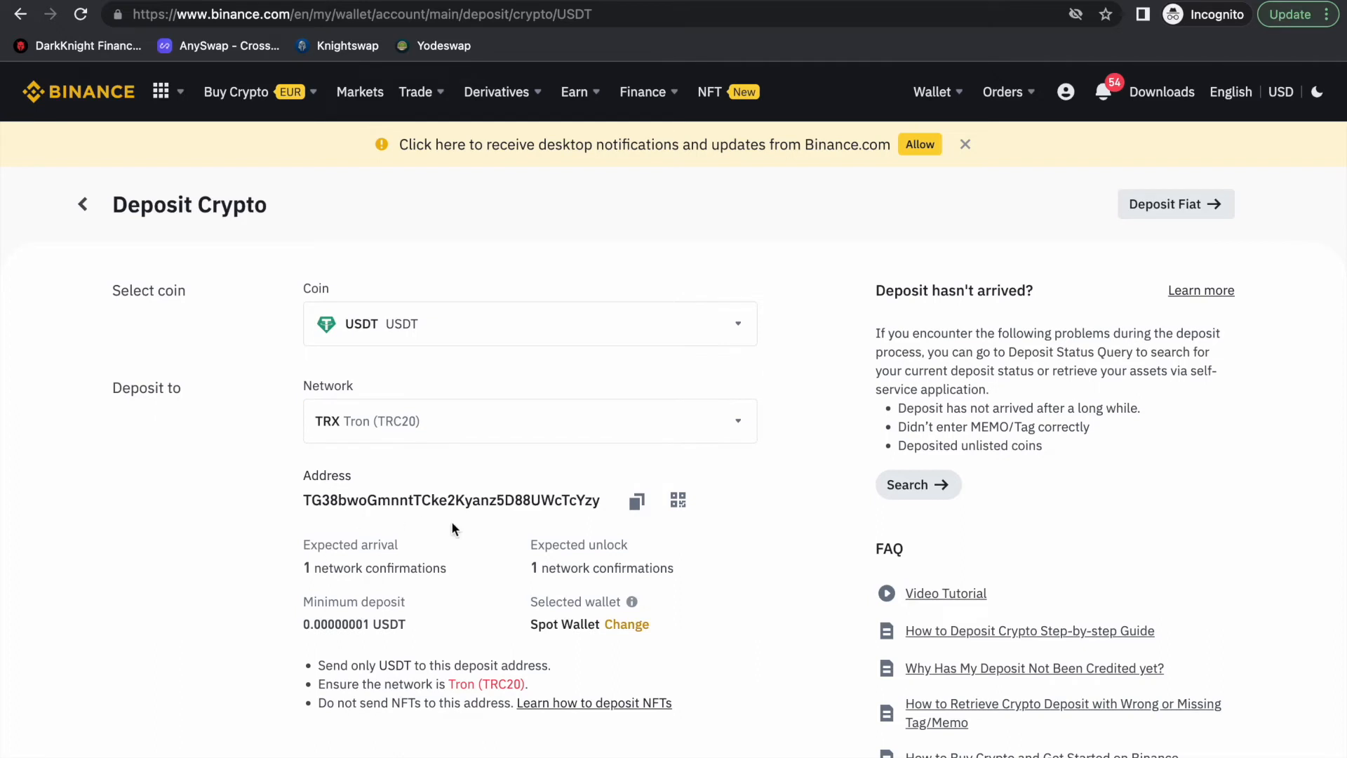
pyautogui.moveTo(636, 501)
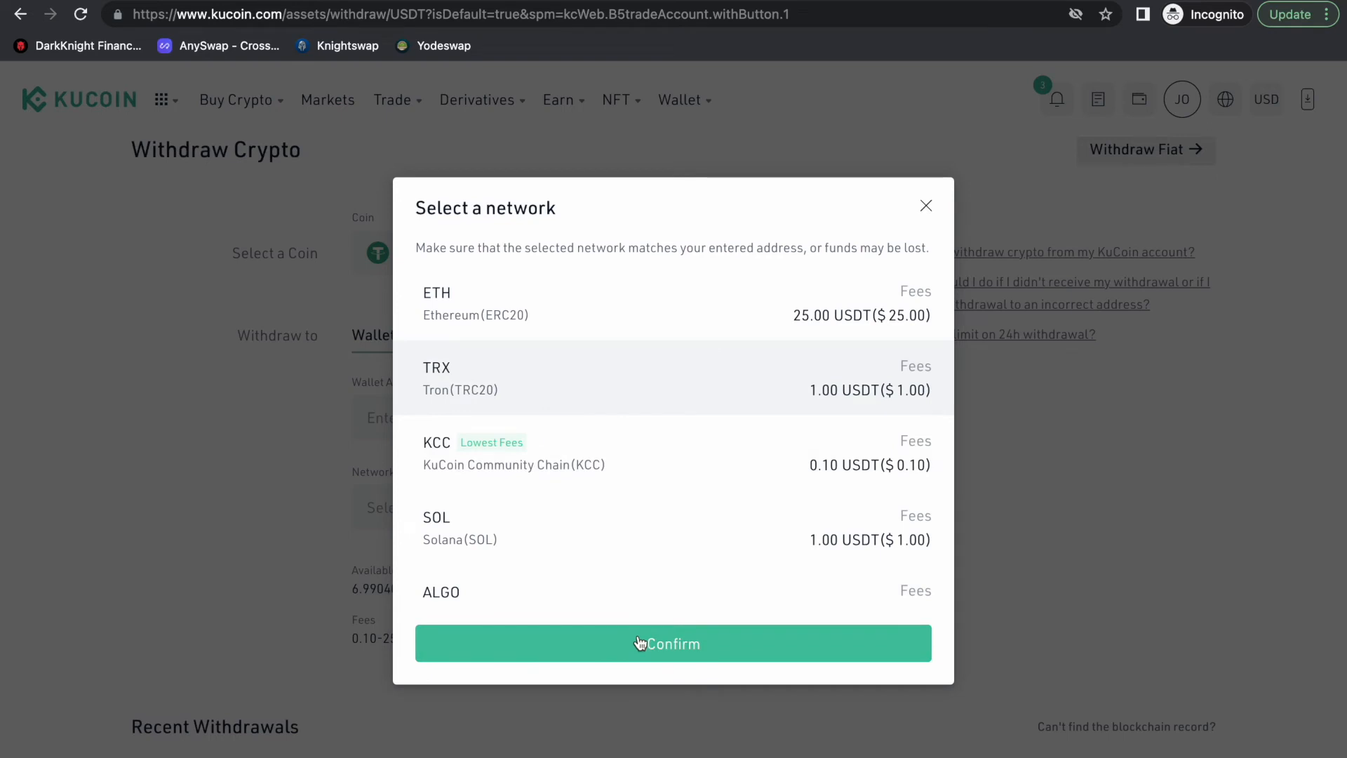
pyautogui.click(673, 644)
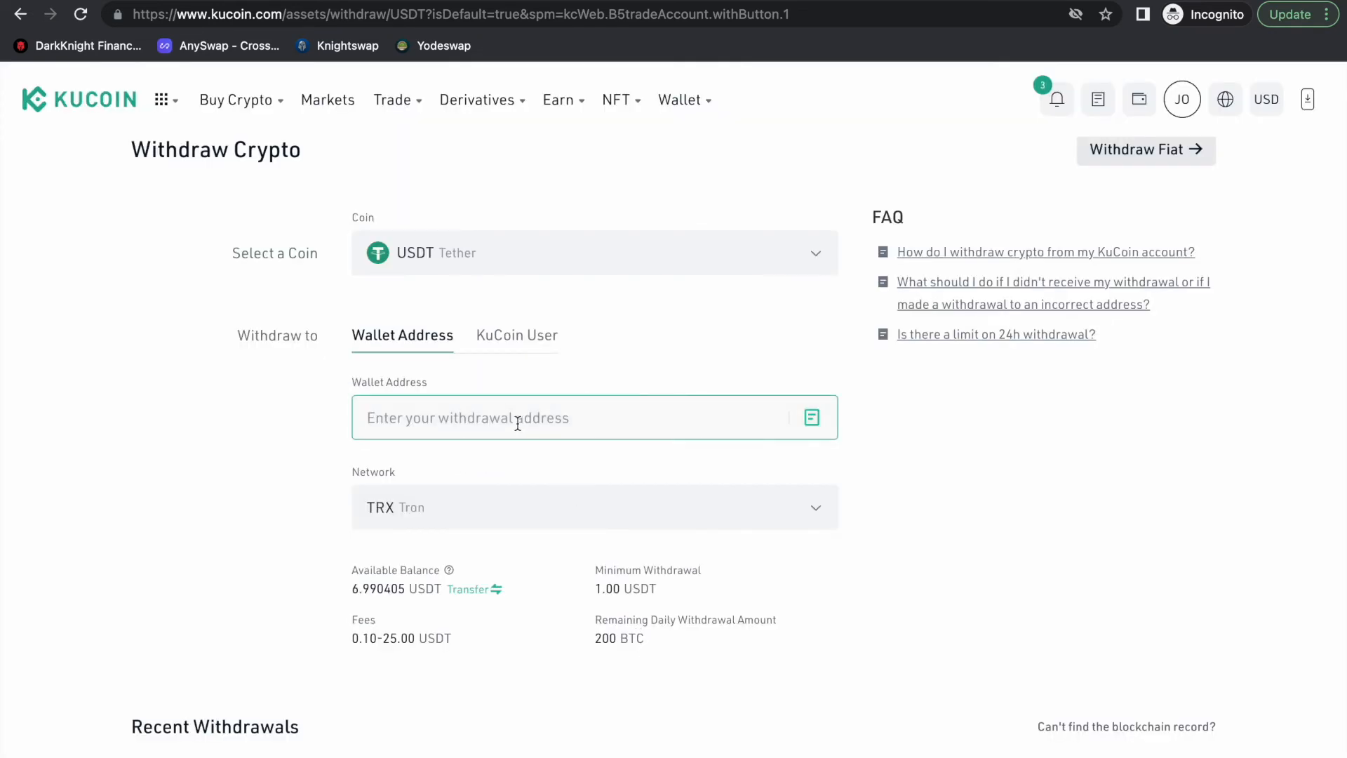
pyautogui.write('TG38bwoGmnntTCke2Kyanz5D88UWcTcYzy')
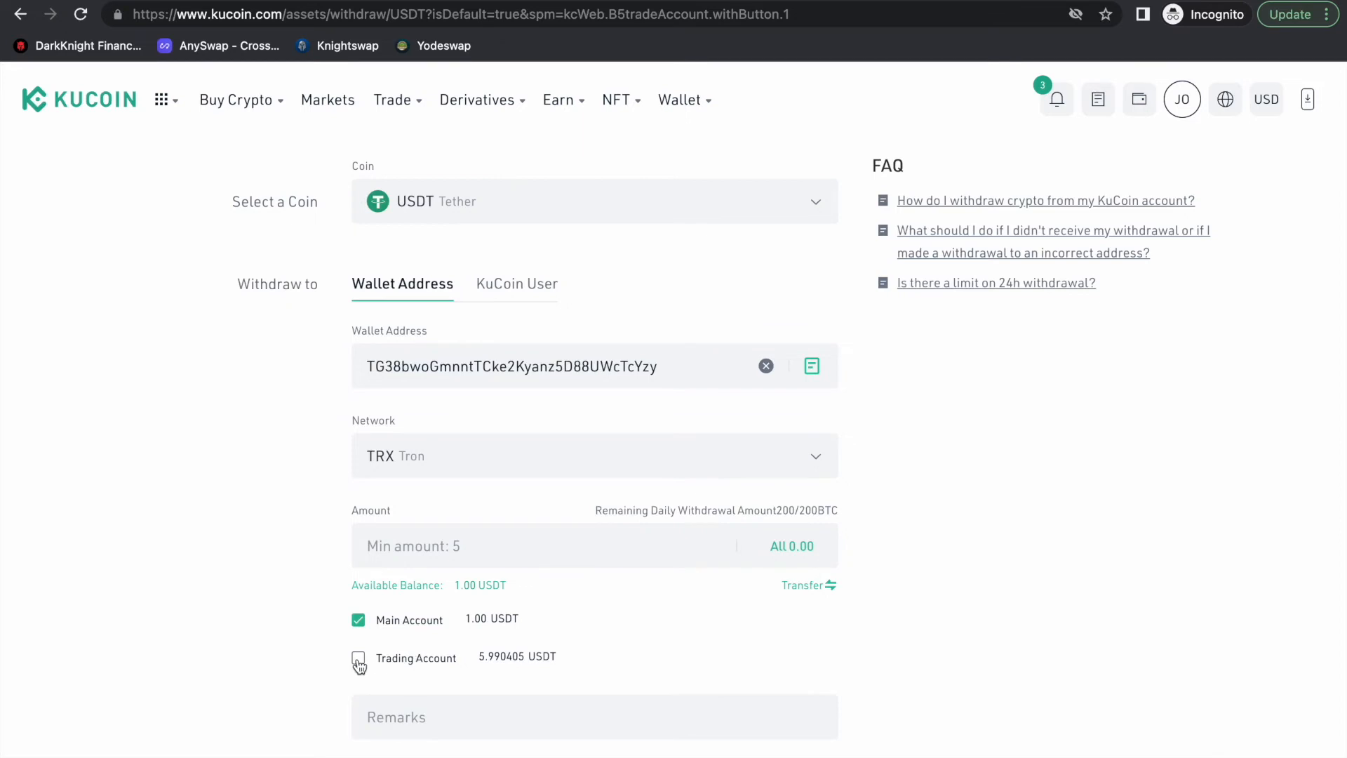
pyautogui.click(358, 658)
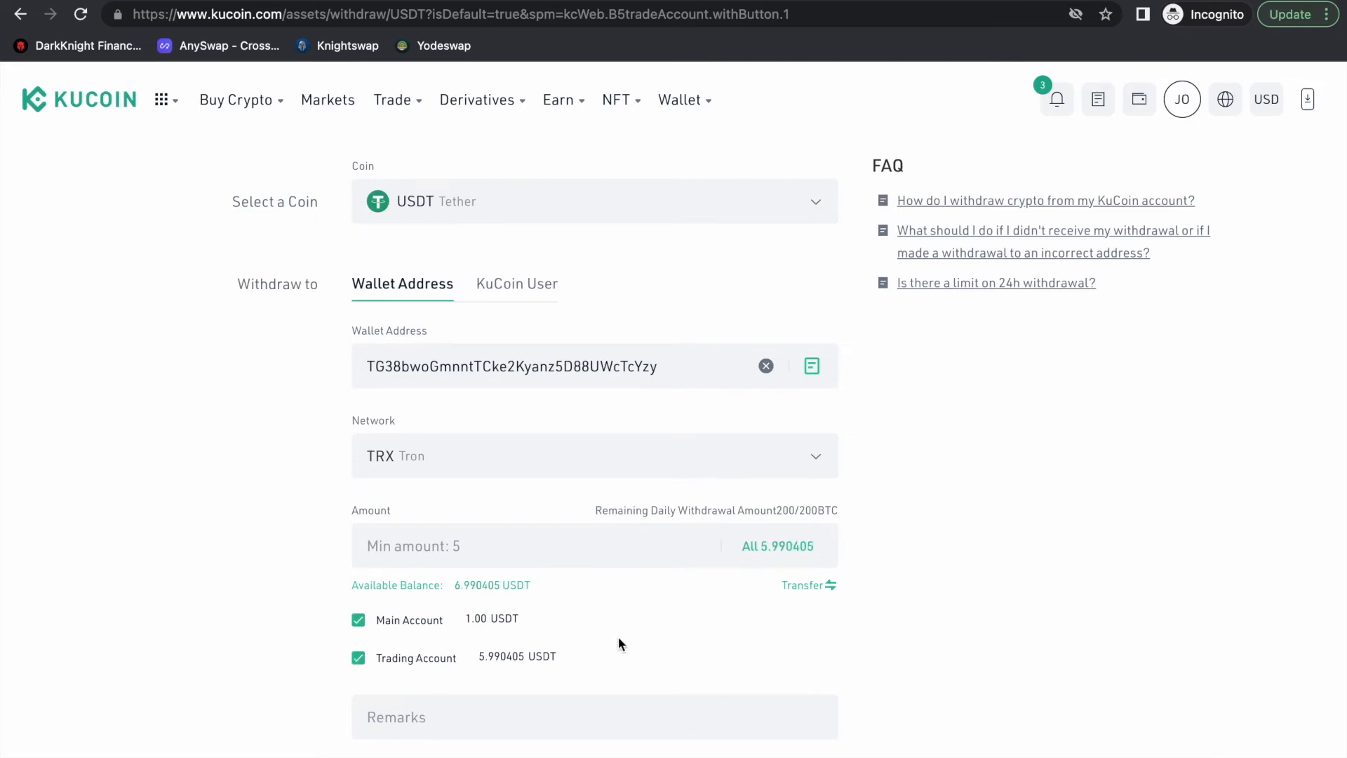
pyautogui.scroll(-3)
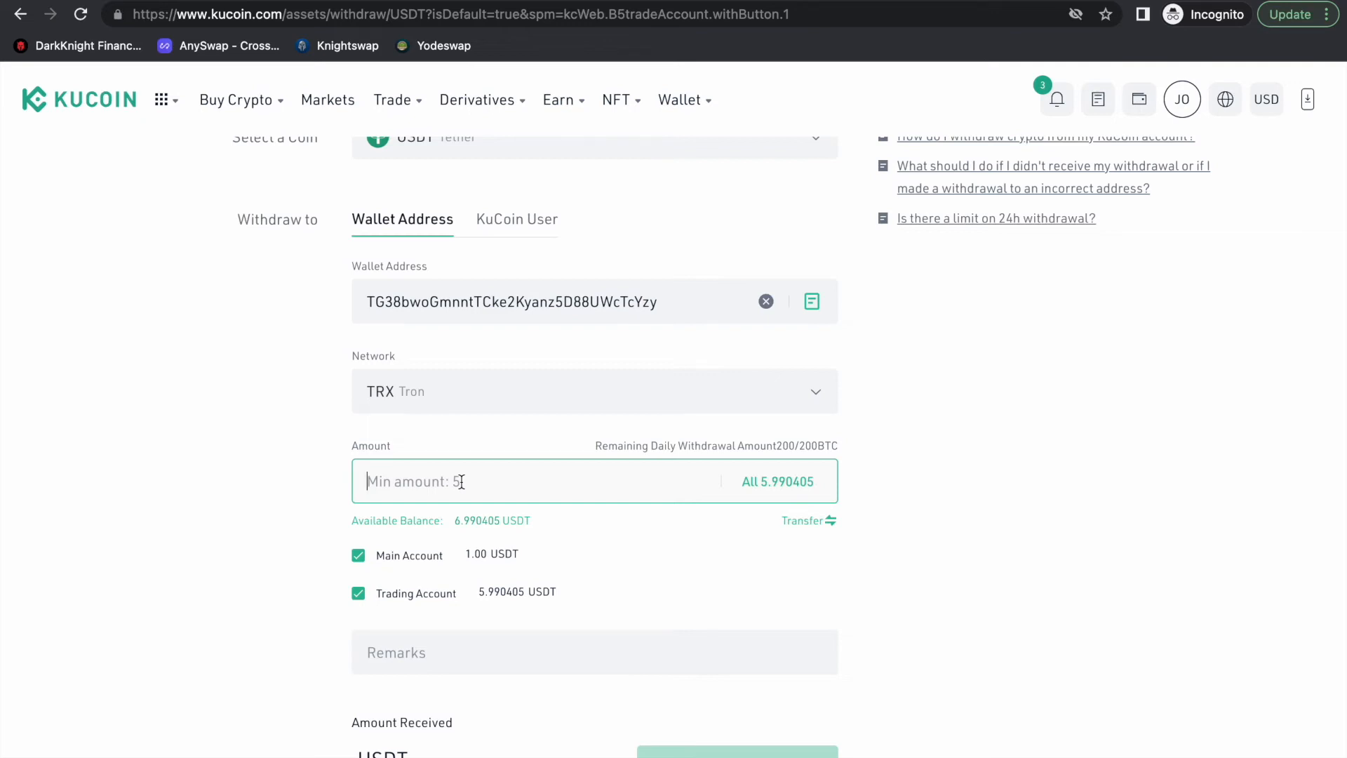
pyautogui.write('5')
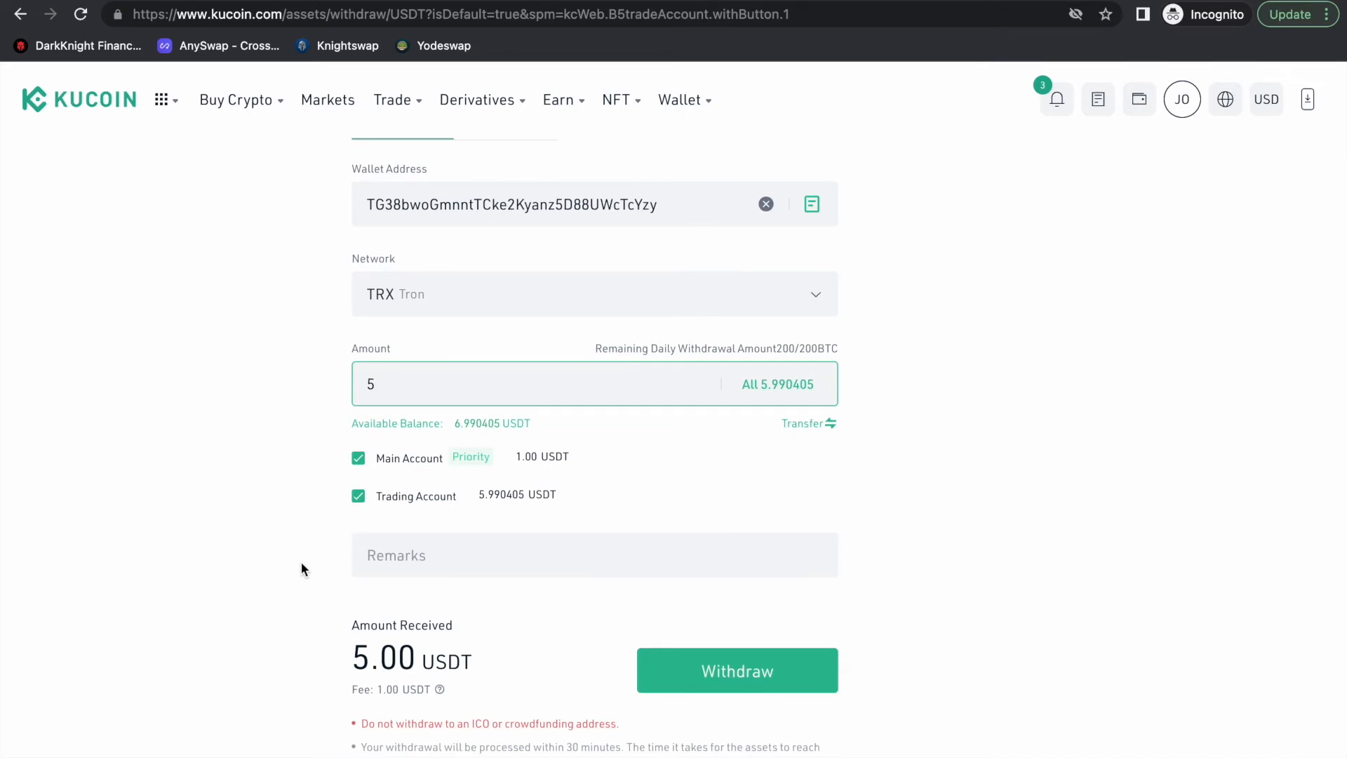
pyautogui.moveTo(301, 497)
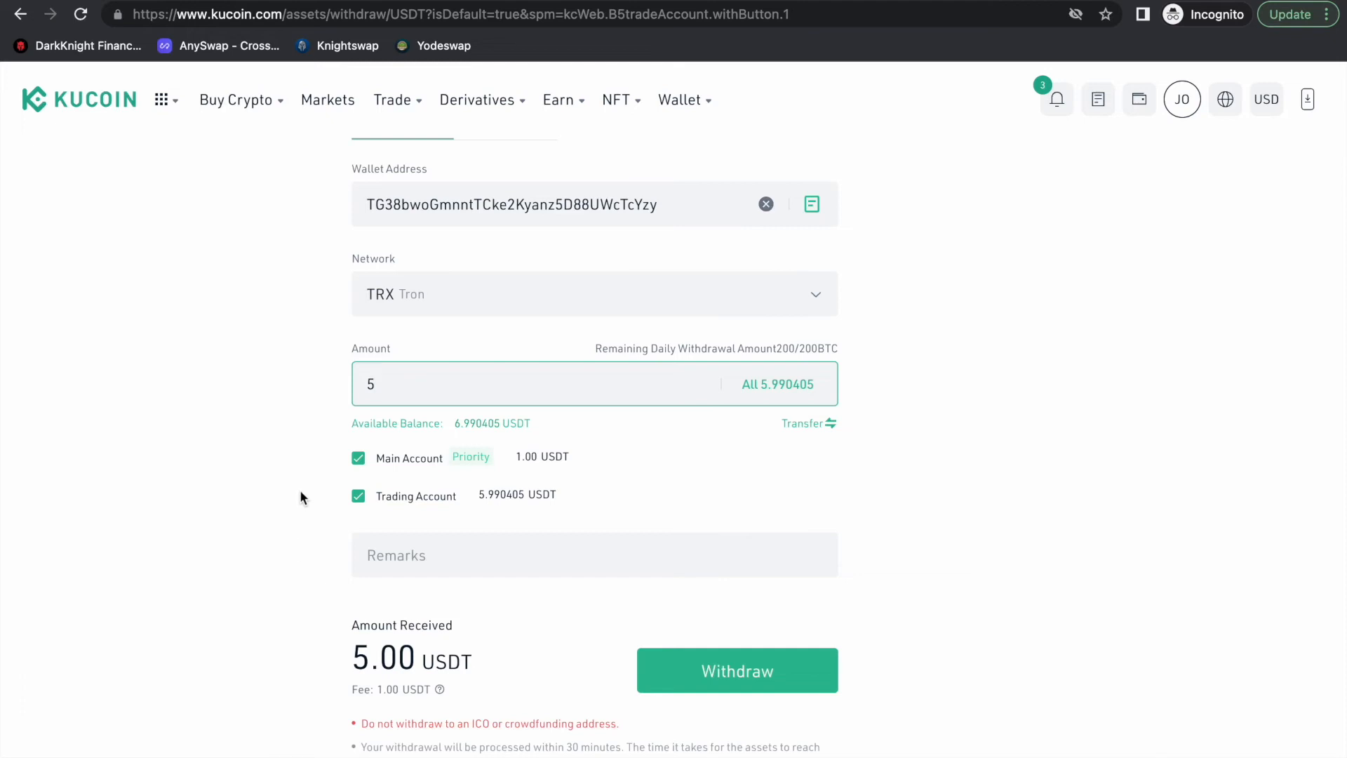
pyautogui.scroll(3)
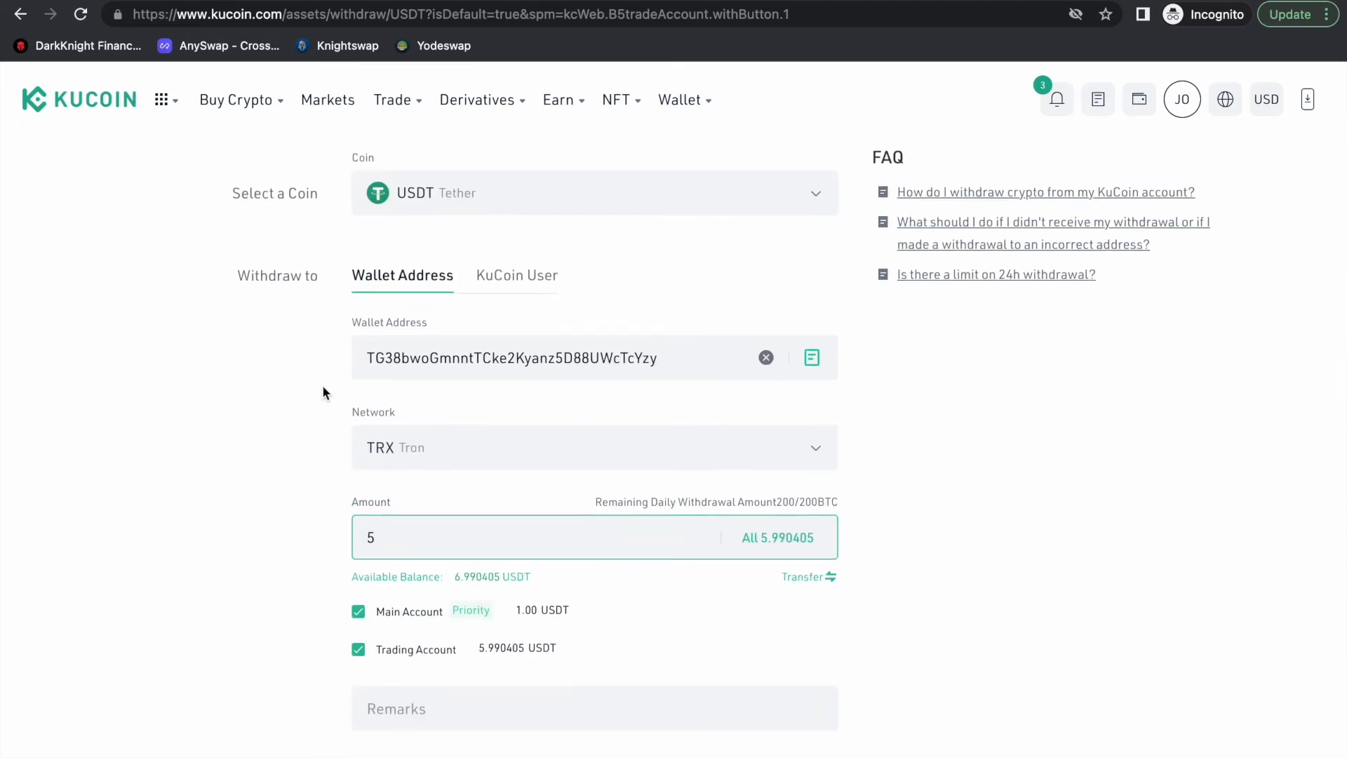
pyautogui.scroll(-3)
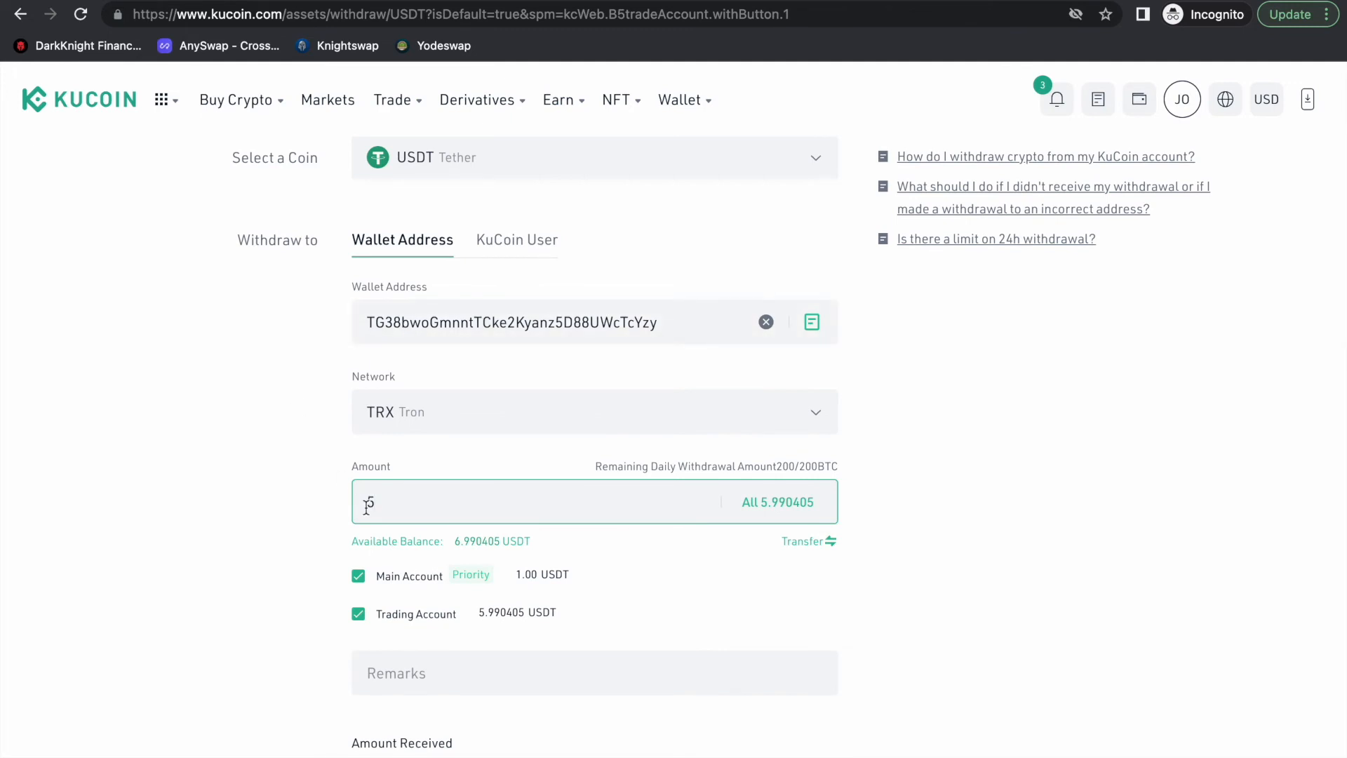
pyautogui.write('5')
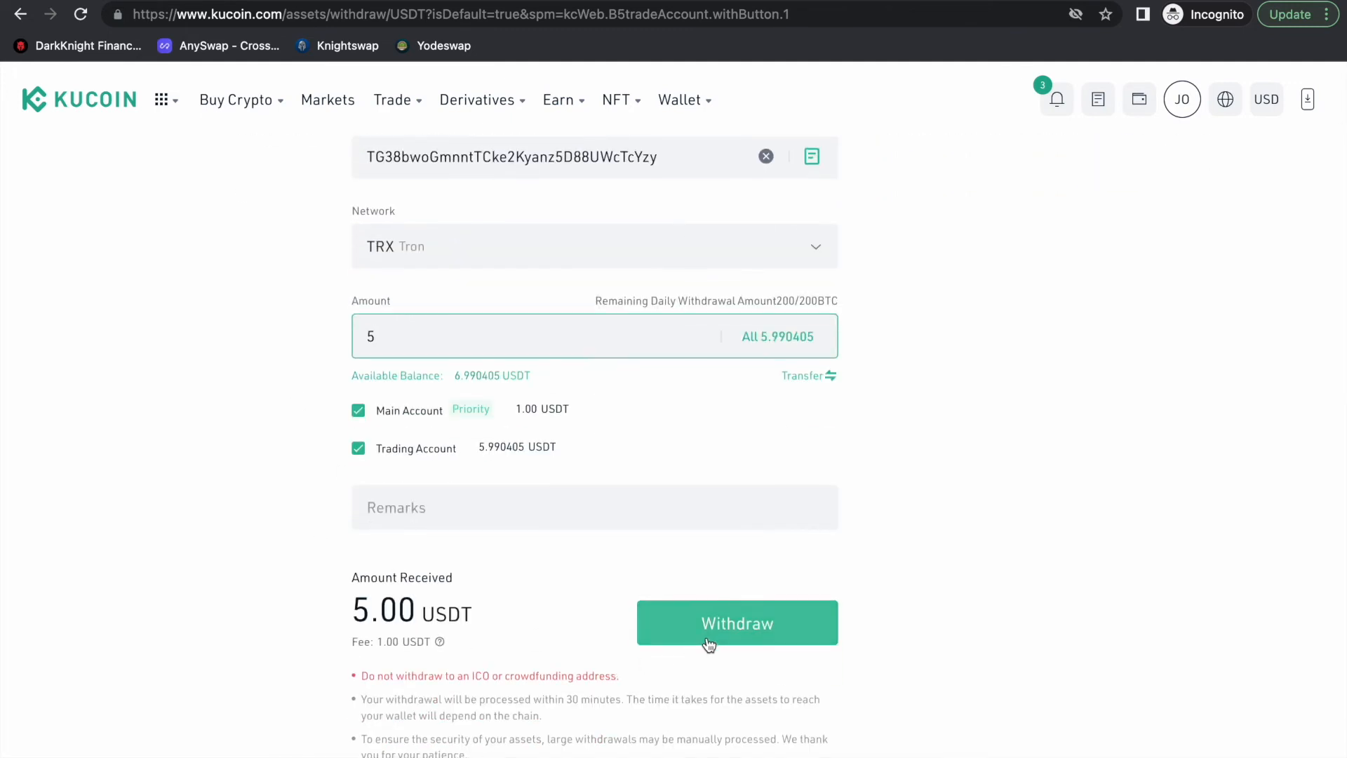
# - Submit and approve the 5 USDT withdrawal, then send the email verification code
pyautogui.click(737, 623)
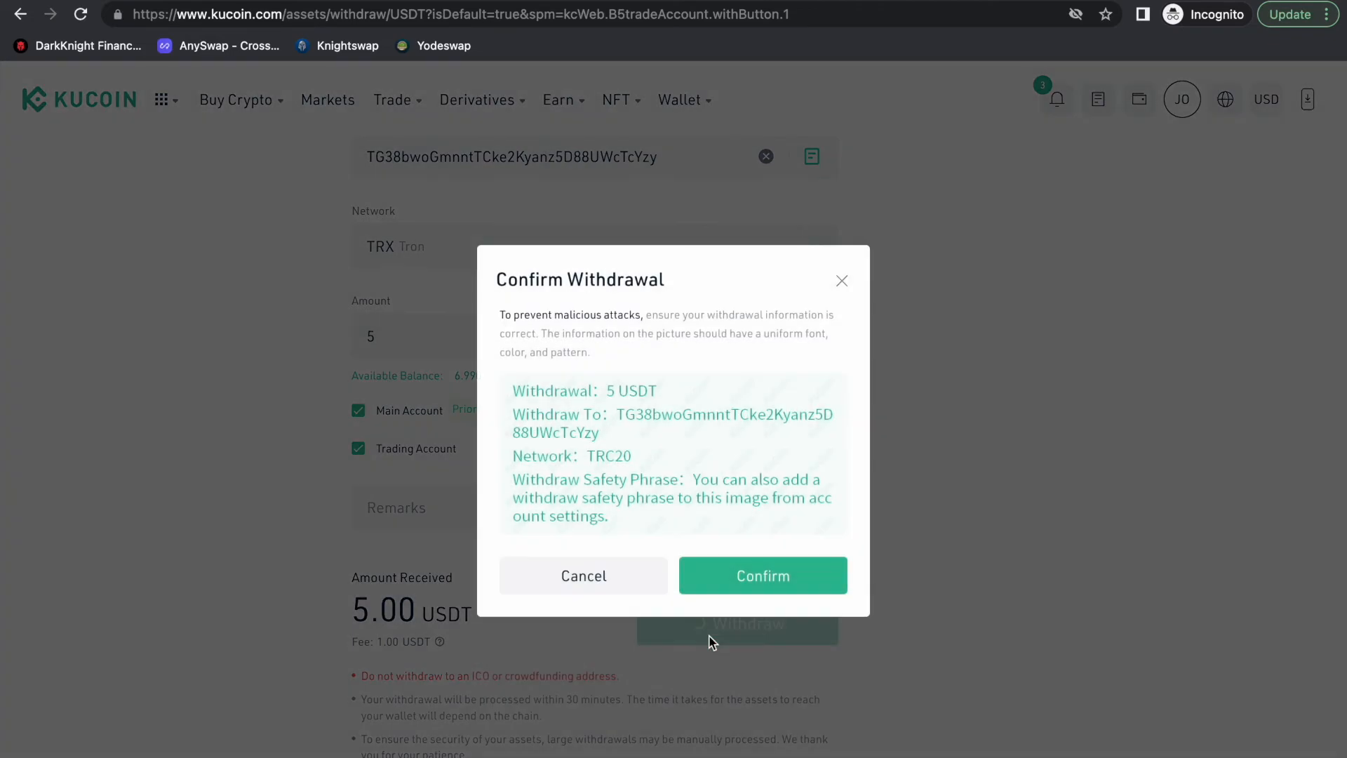
pyautogui.click(763, 575)
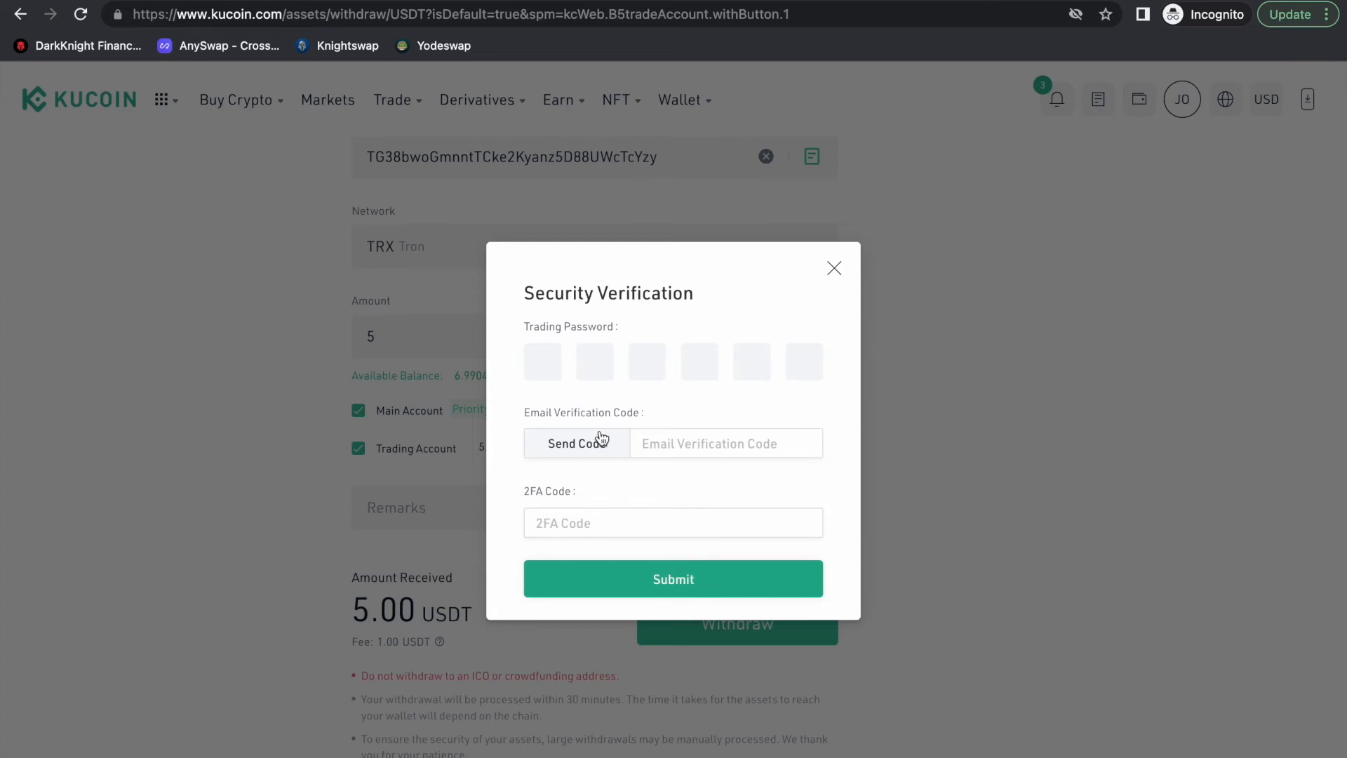
pyautogui.click(112, 29)
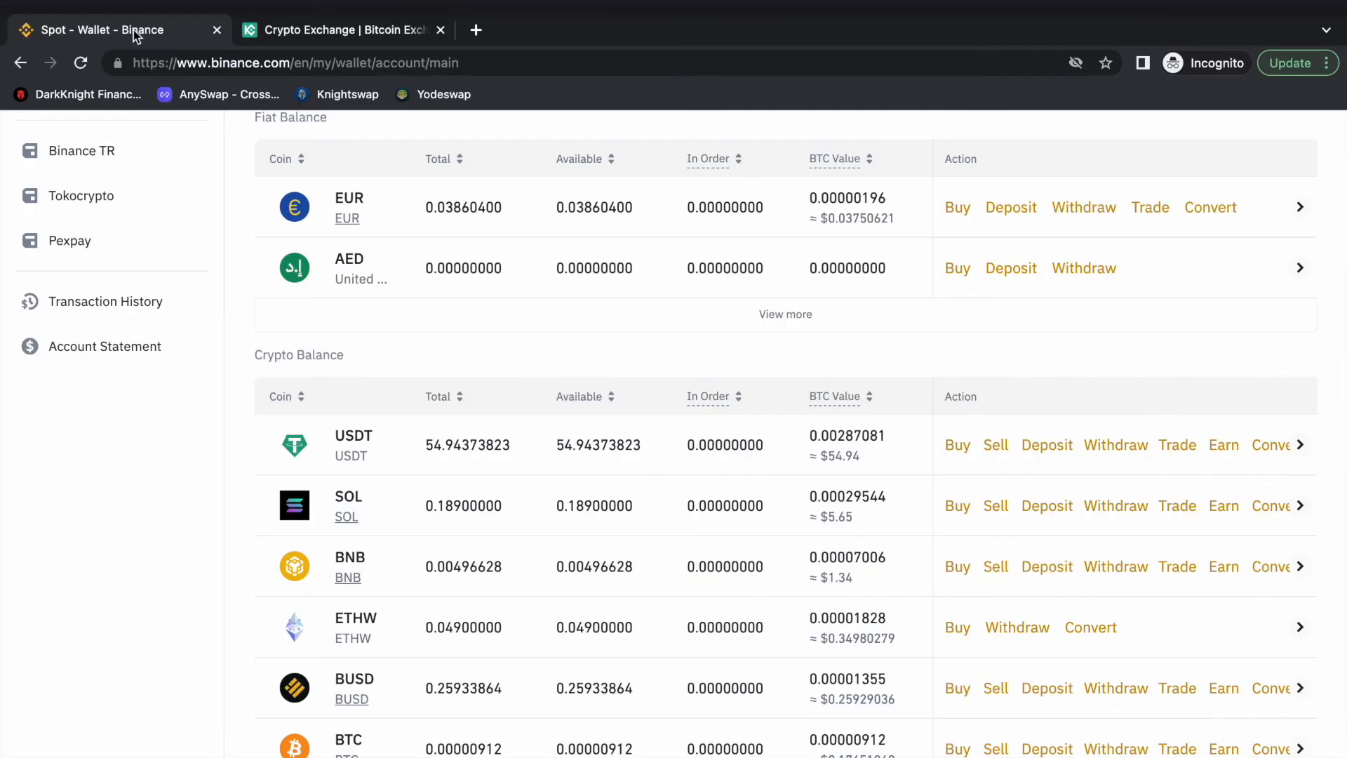